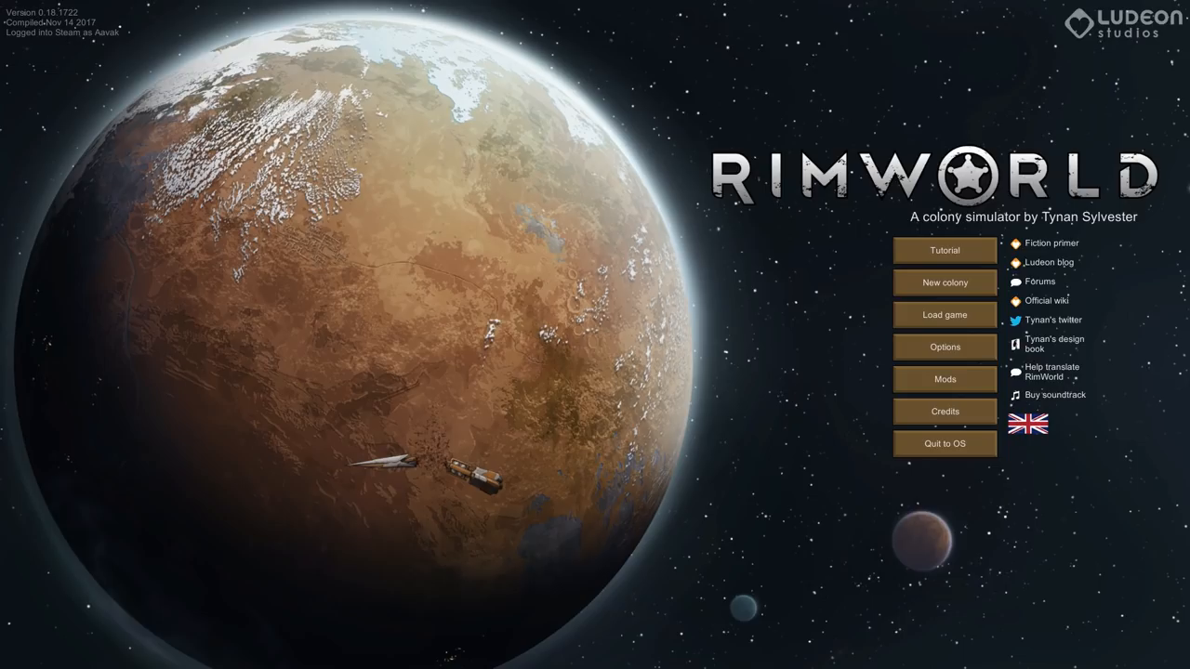
Step: Start a new colony from the main menu to reach scenario selection
left_click(944, 283)
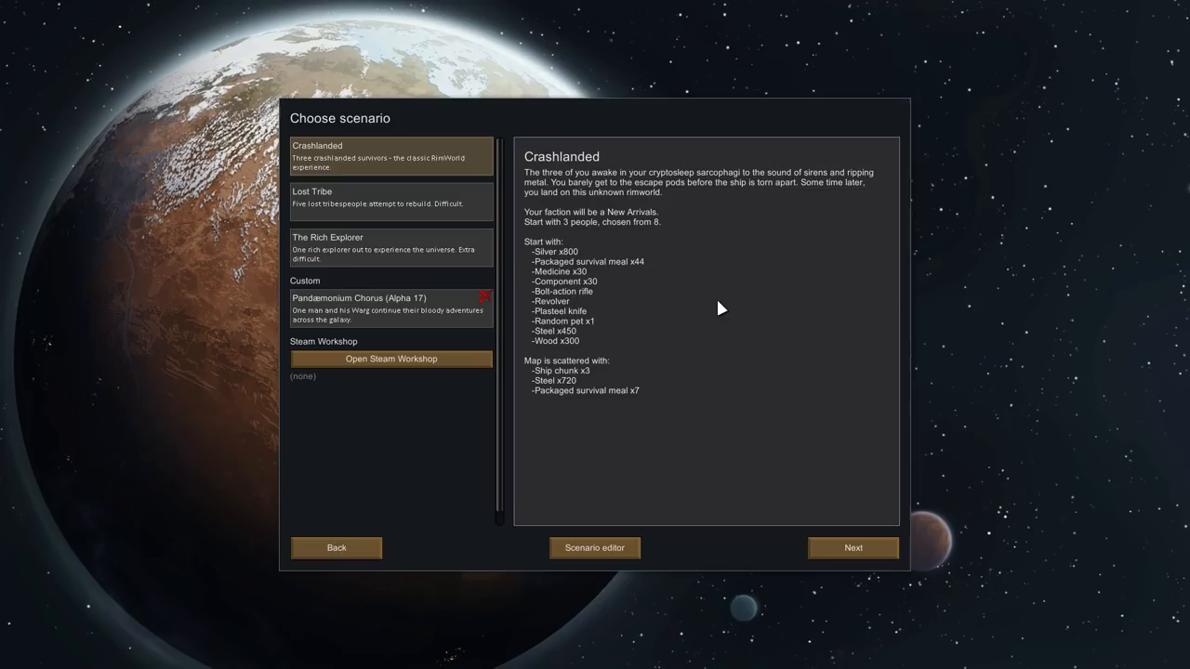
Step: Pick the Lost Tribe scenario from the scenario list
left_click(391, 203)
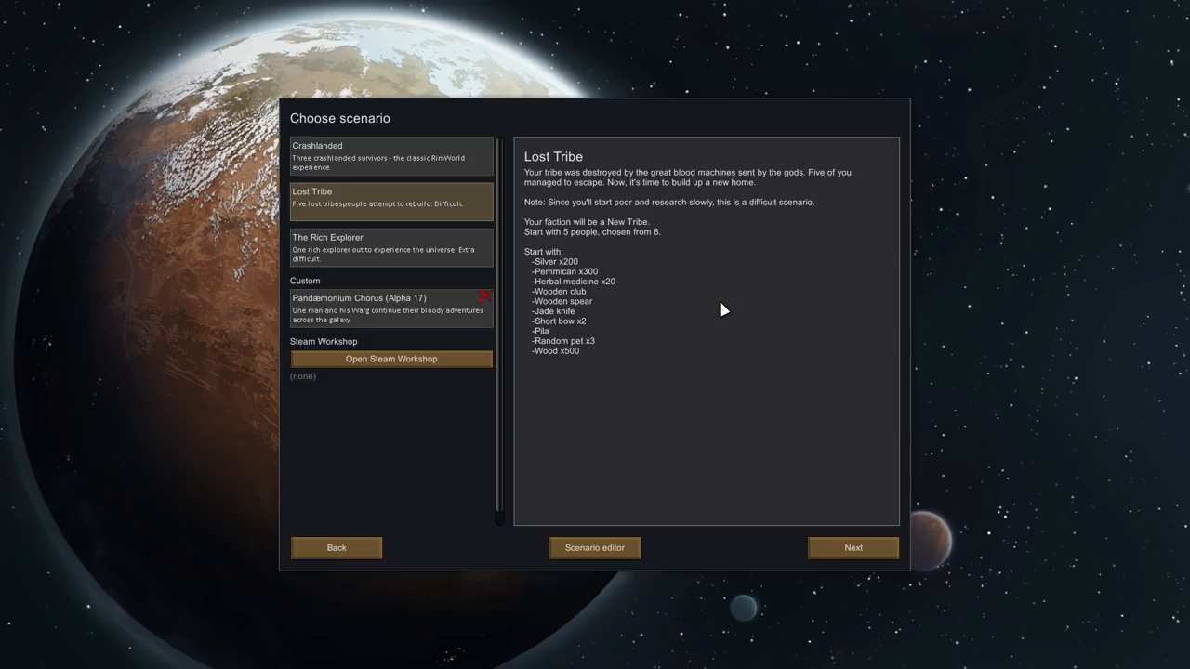
mouse_move(725, 506)
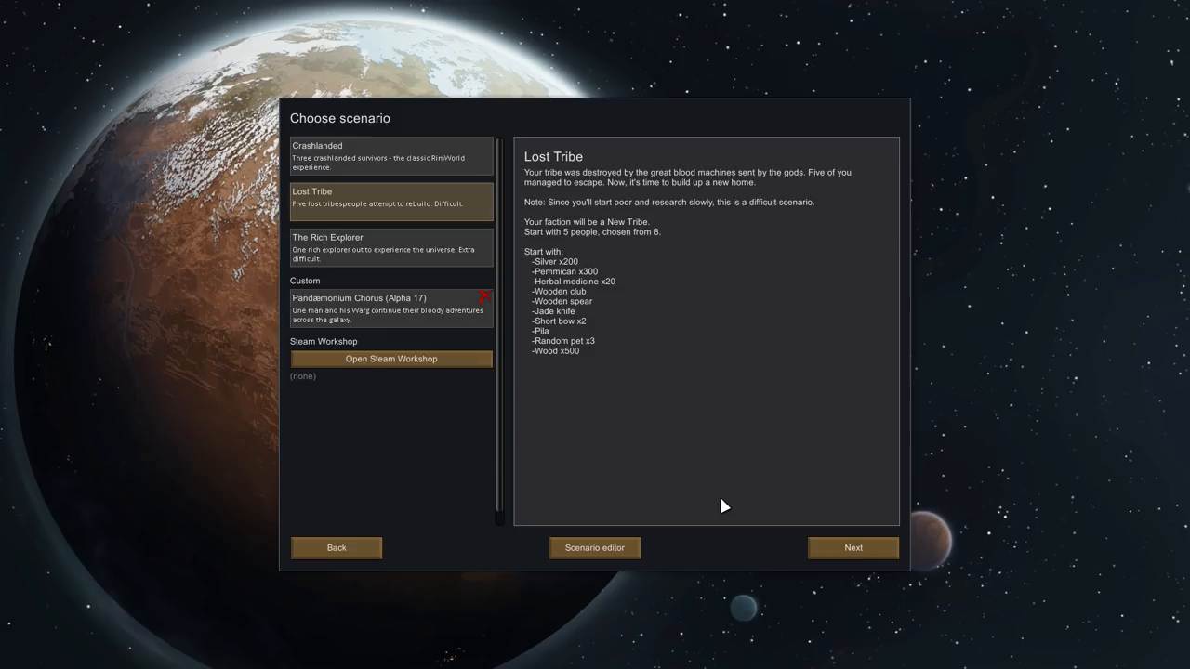
Step: Advance past the Cassandra Classic storyteller screen to world creation
left_click(851, 548)
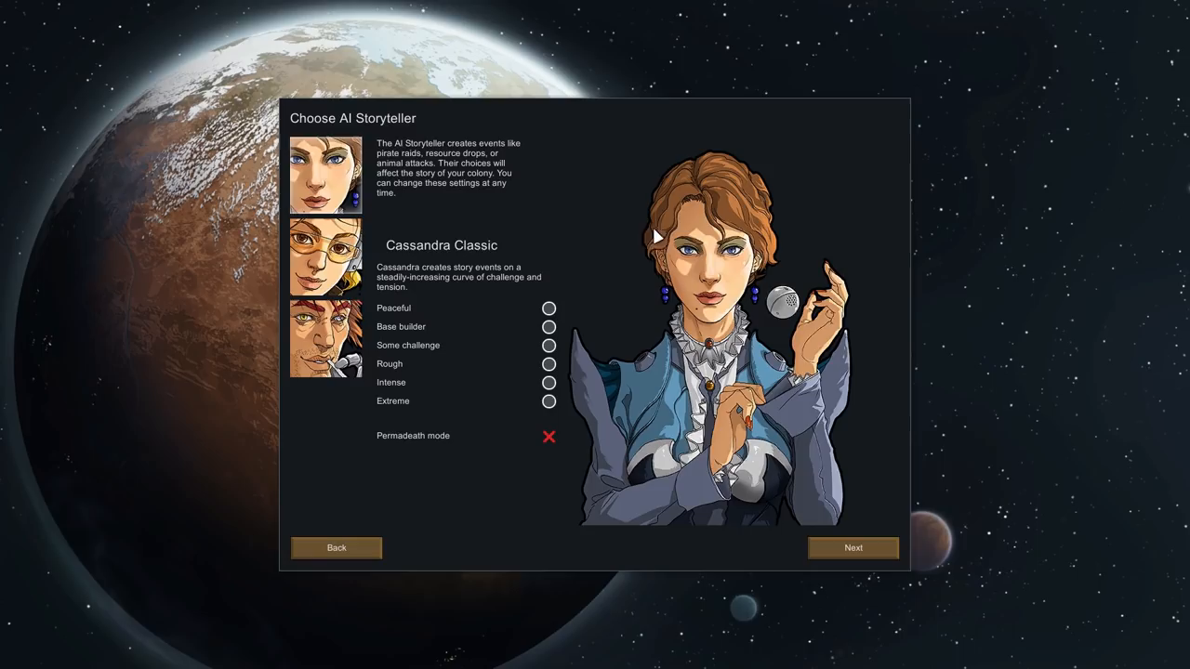
mouse_move(604, 388)
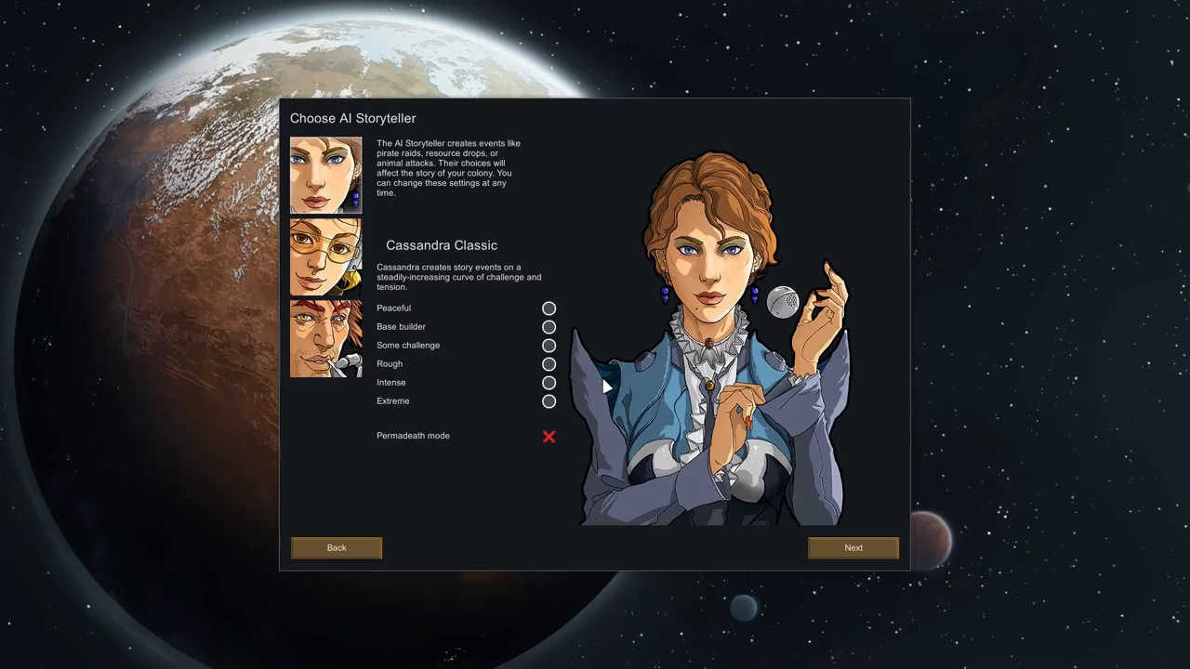
left_click(851, 548)
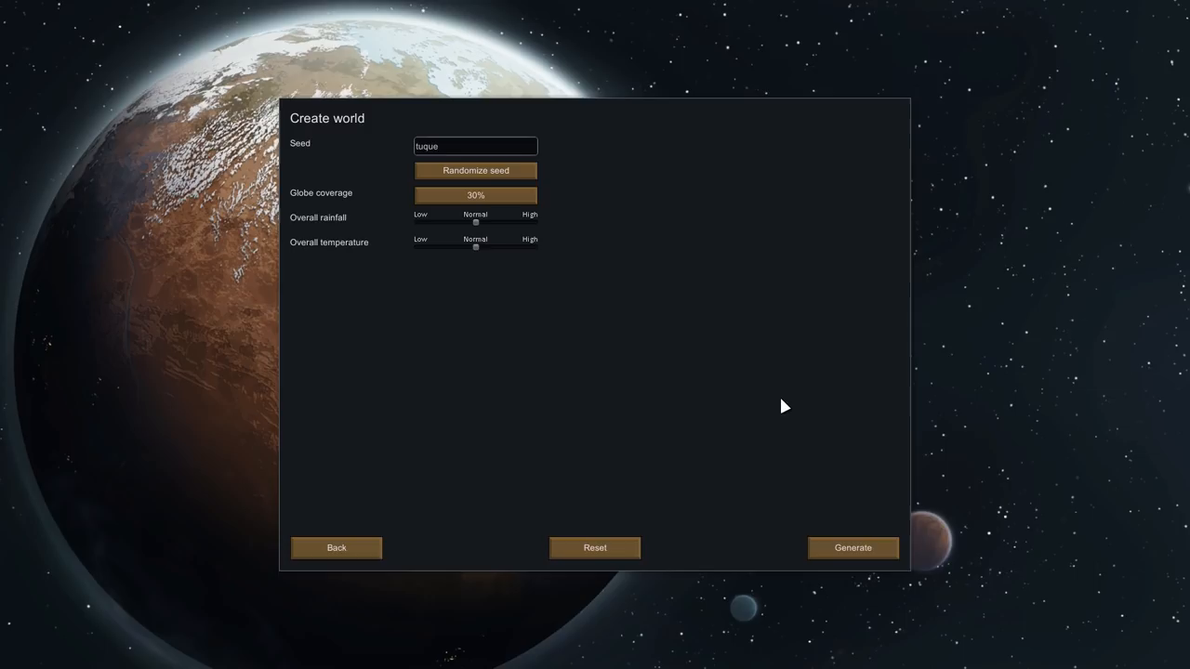
Step: Replace the world seed with 'Aavakeen'
left_click(475, 146)
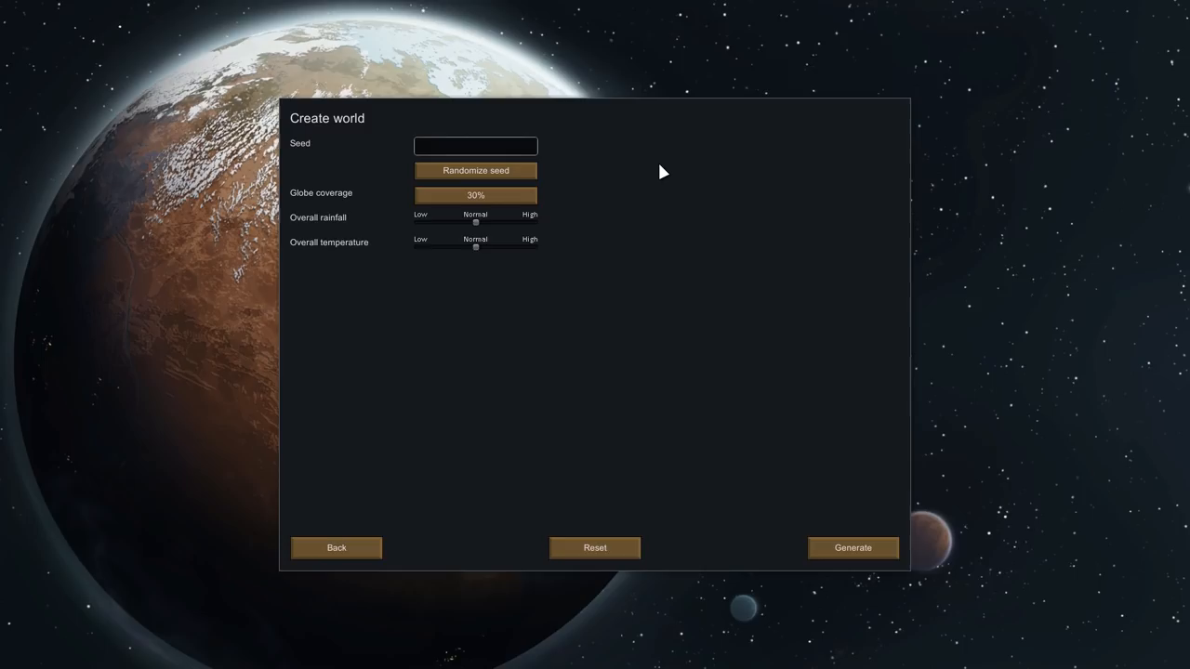
left_click(475, 146)
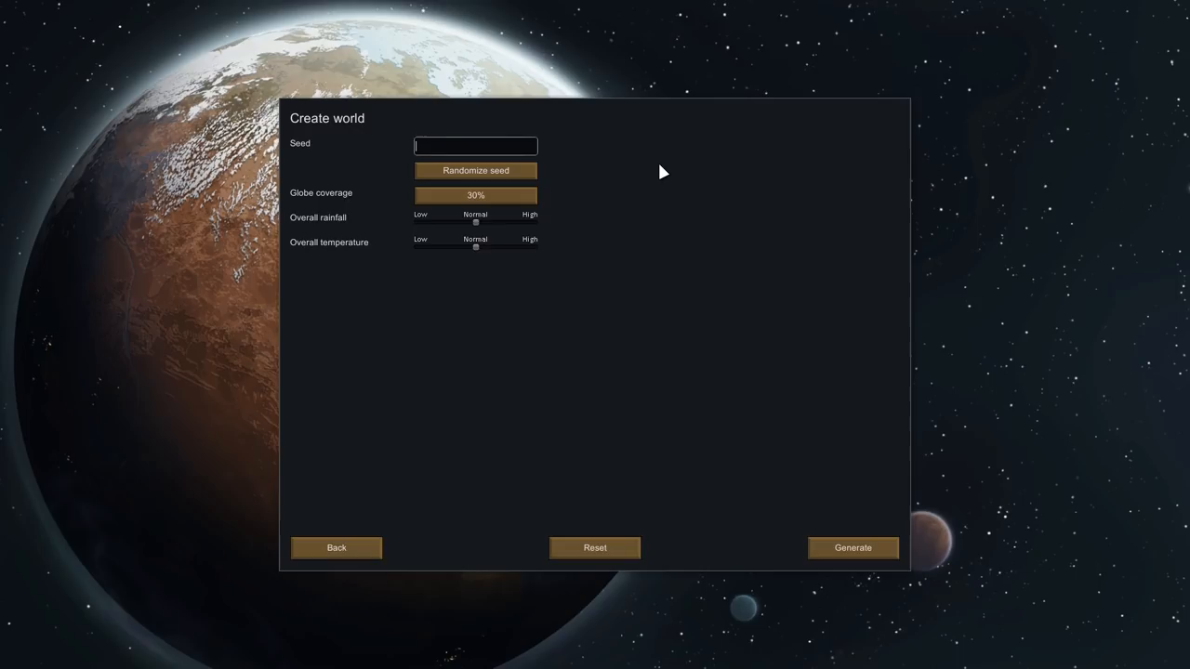
type("Aavakeen")
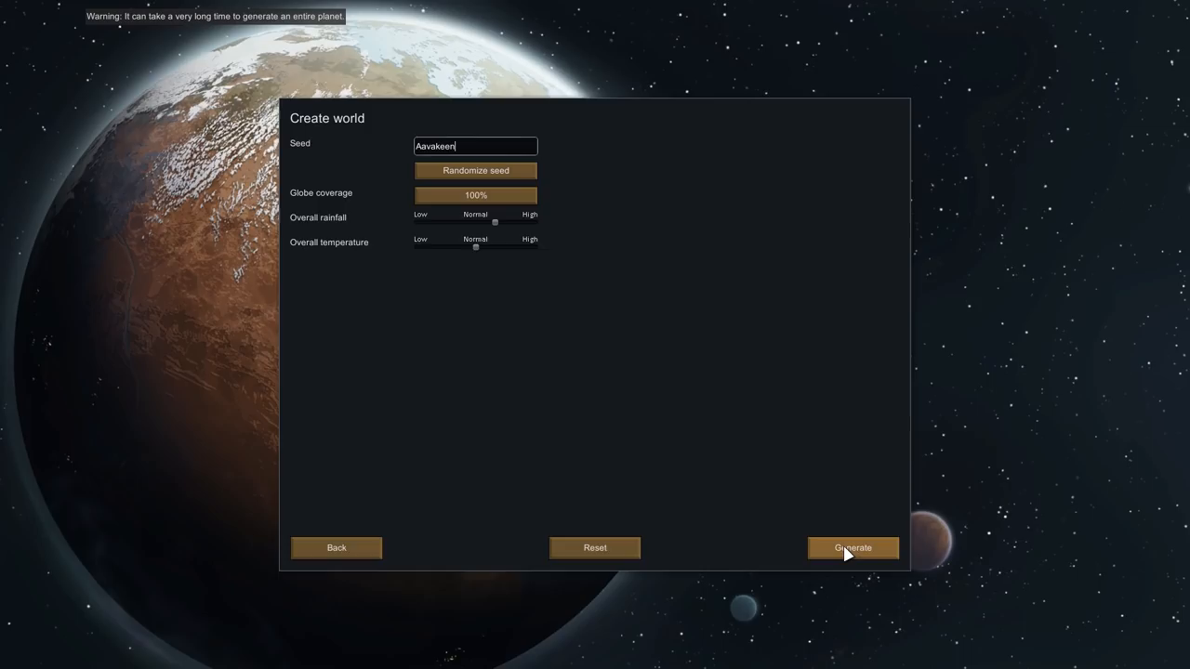
Step: Generate the planet from the chosen world settings
left_click(852, 548)
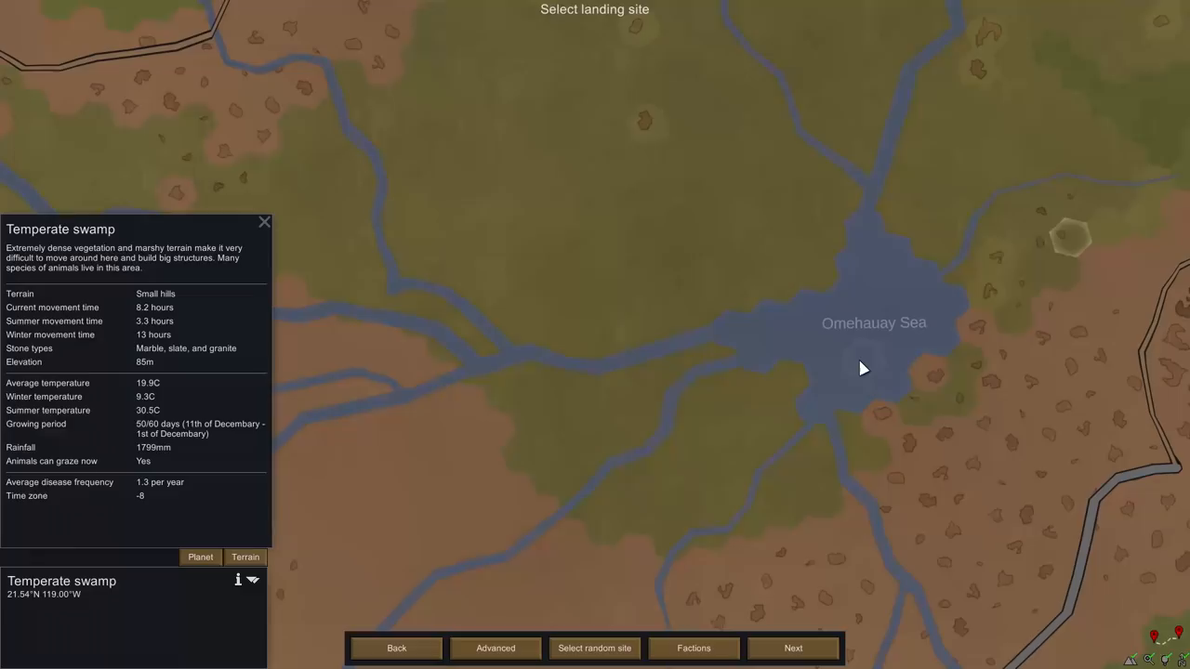
scroll("down", 3)
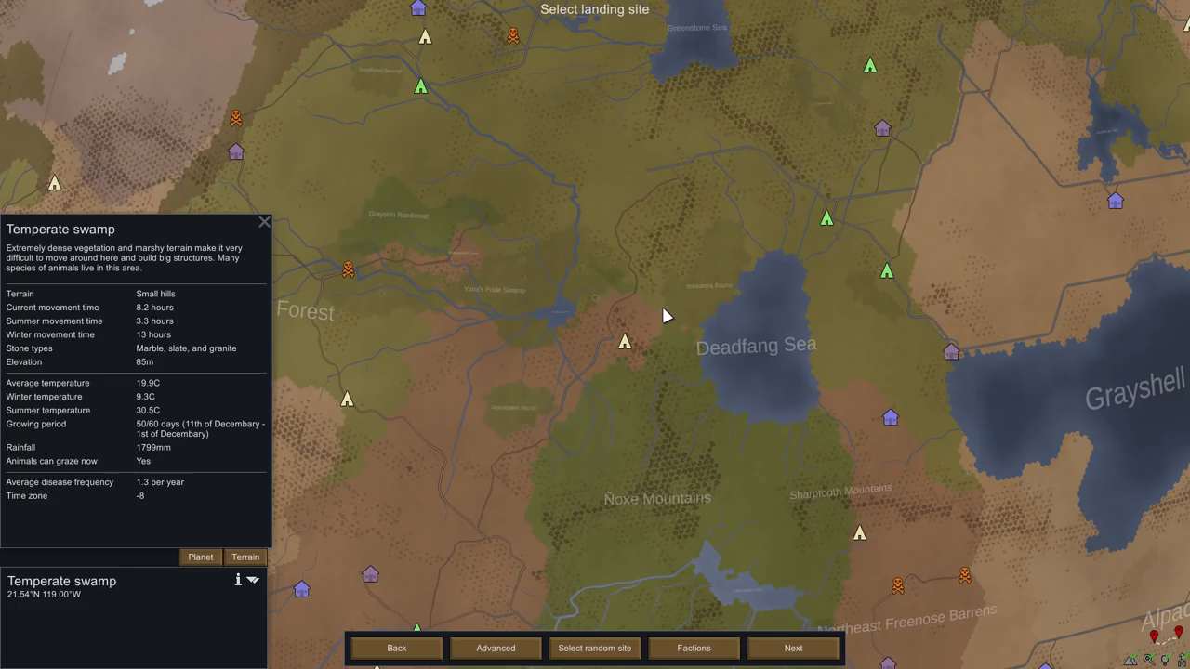
mouse_move(605, 261)
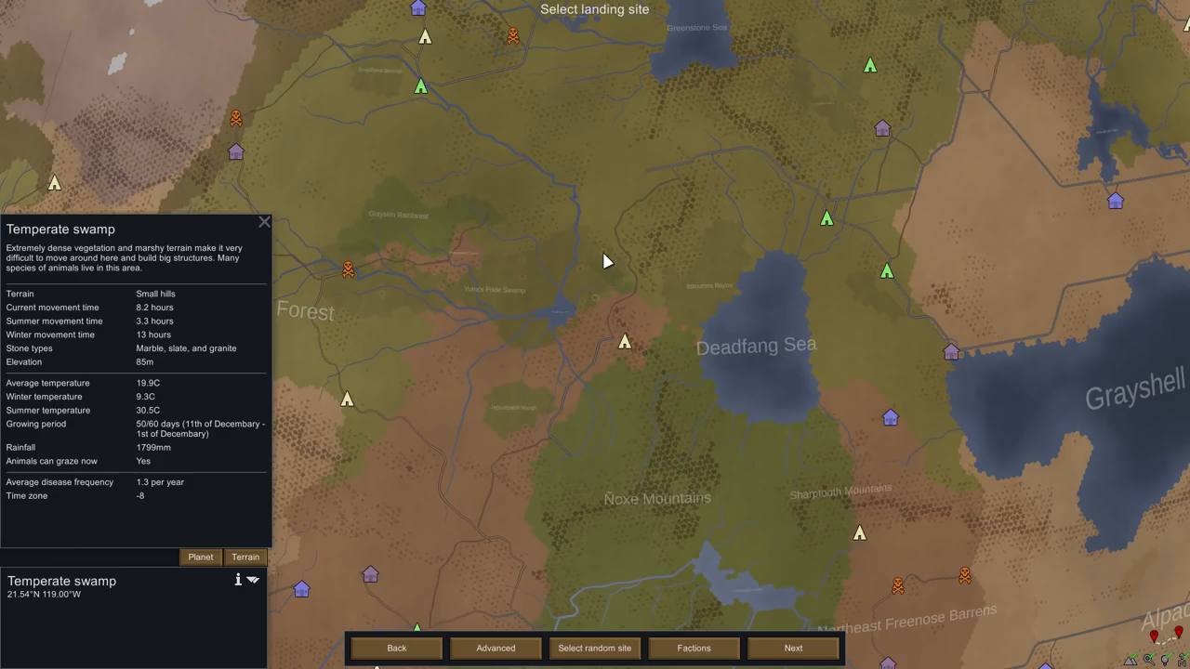
mouse_move(628, 249)
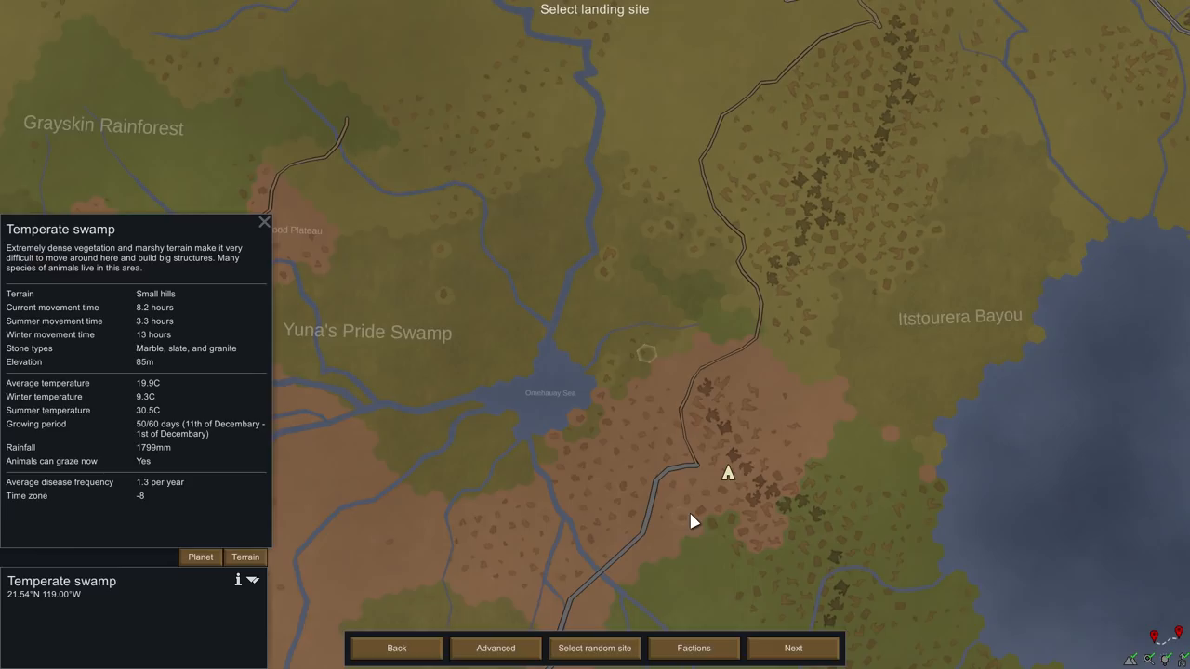
left_click(693, 648)
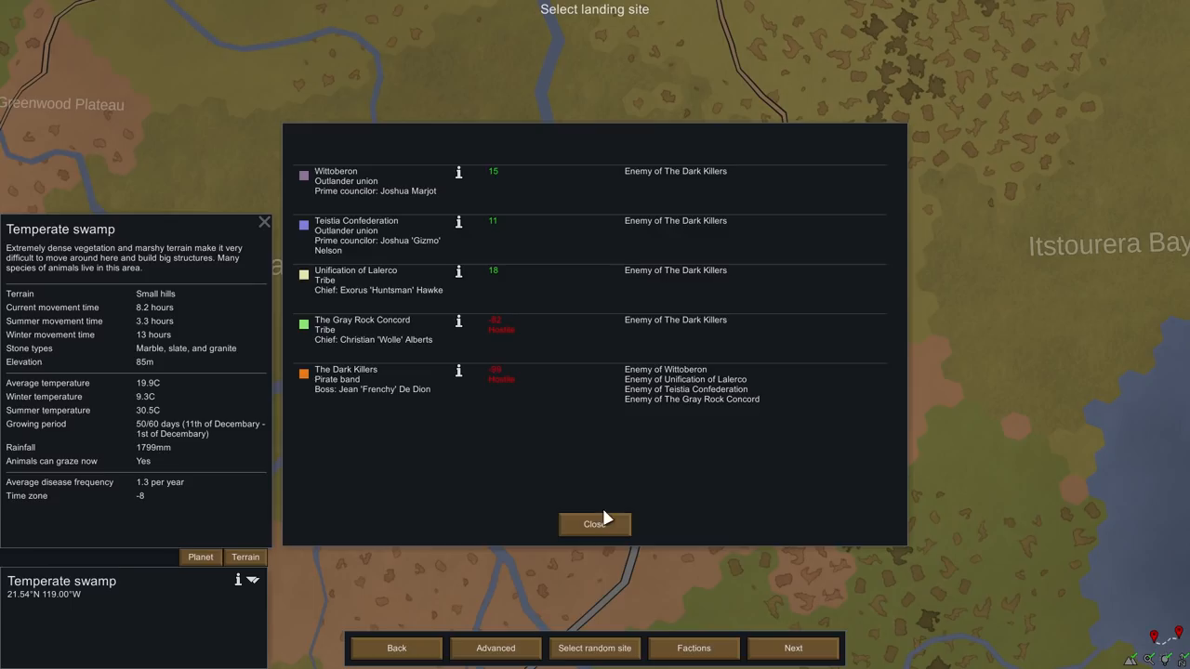
left_click(594, 523)
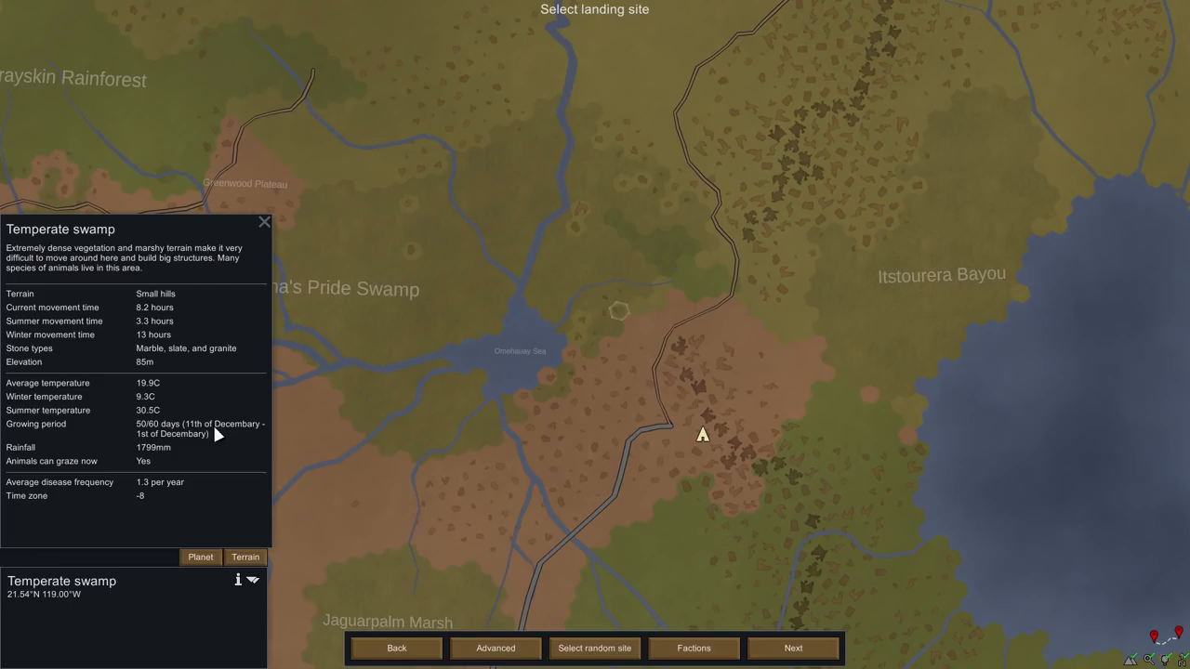
mouse_move(179, 363)
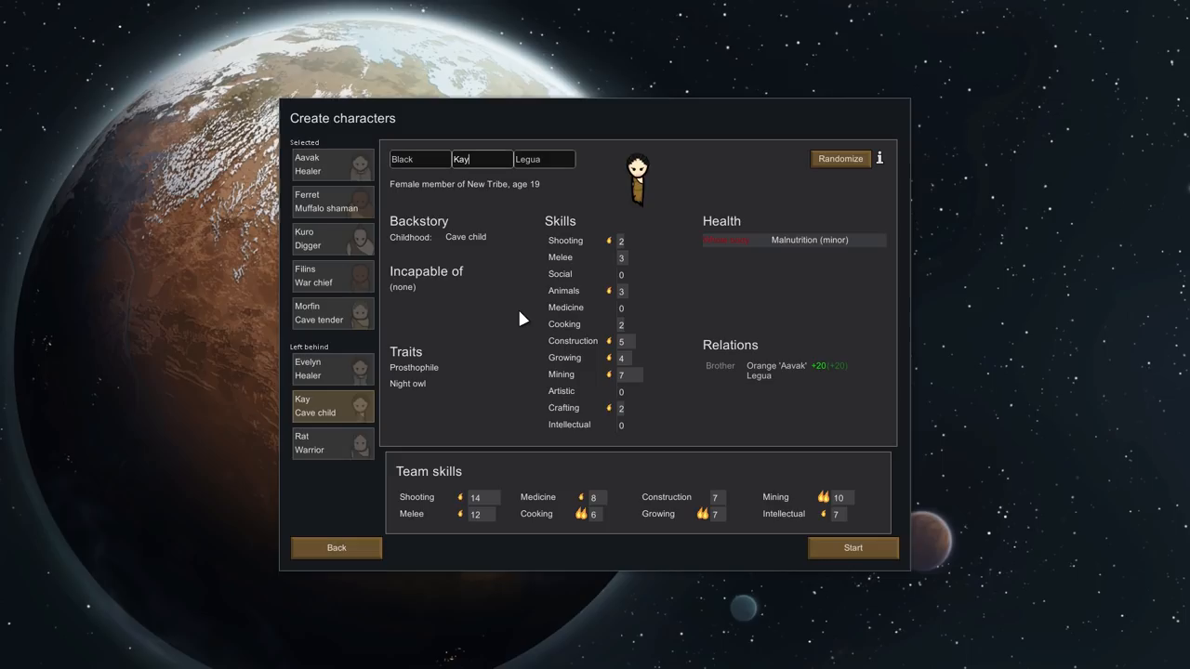
mouse_move(707, 514)
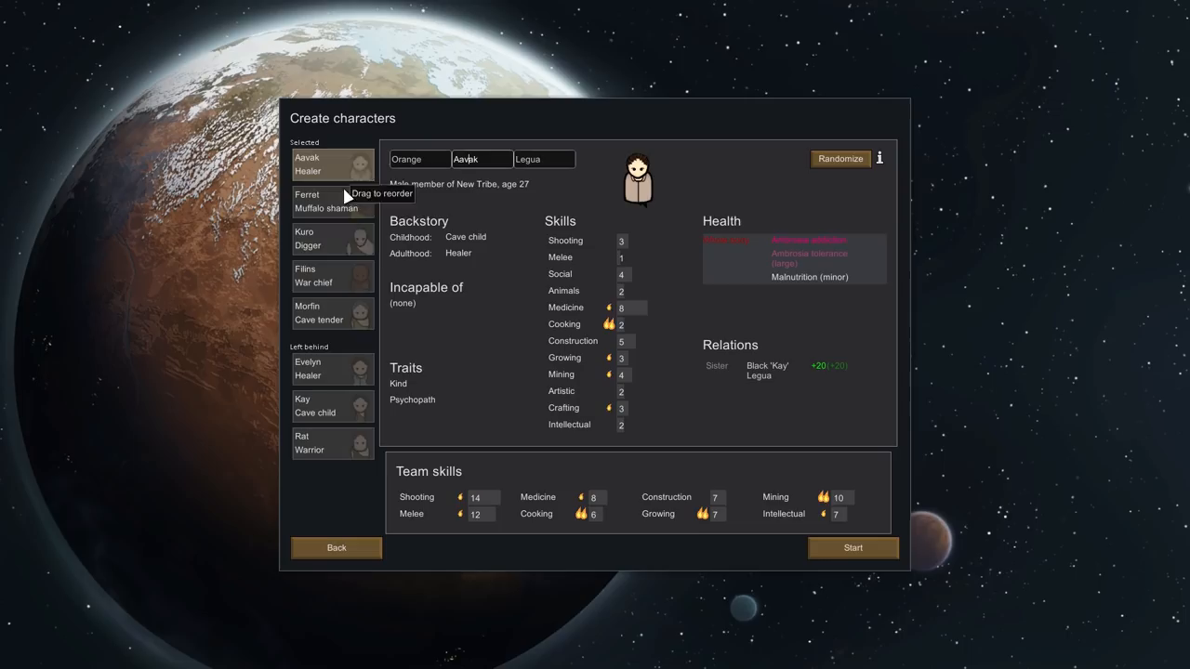
mouse_move(465, 237)
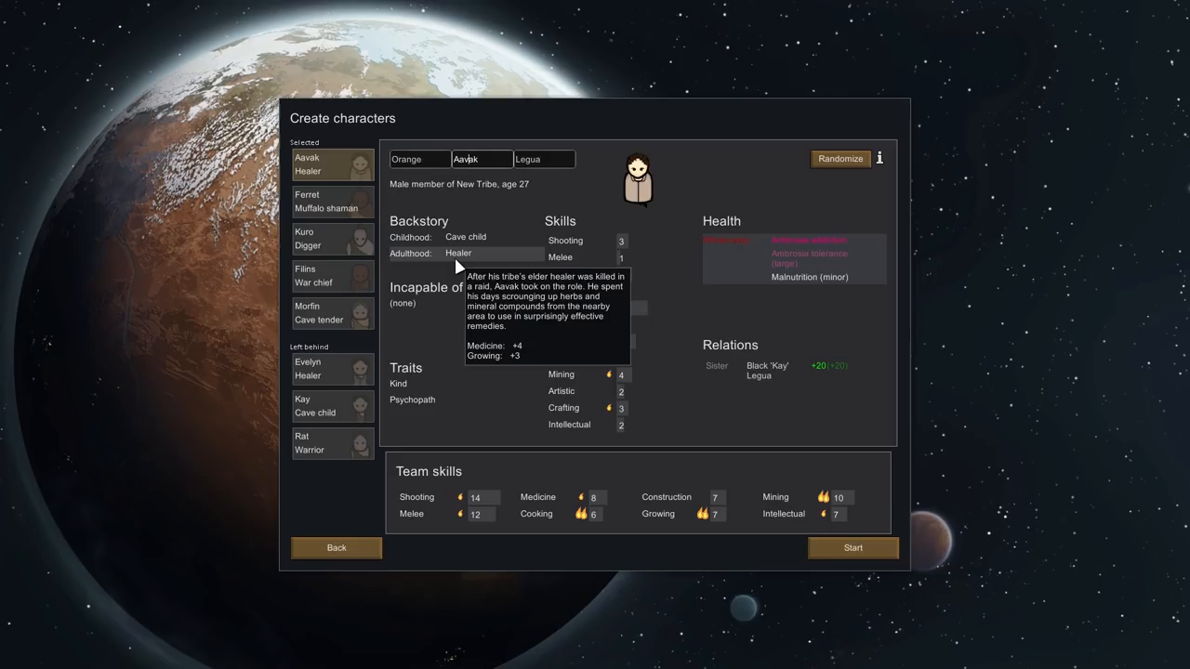
mouse_move(412, 399)
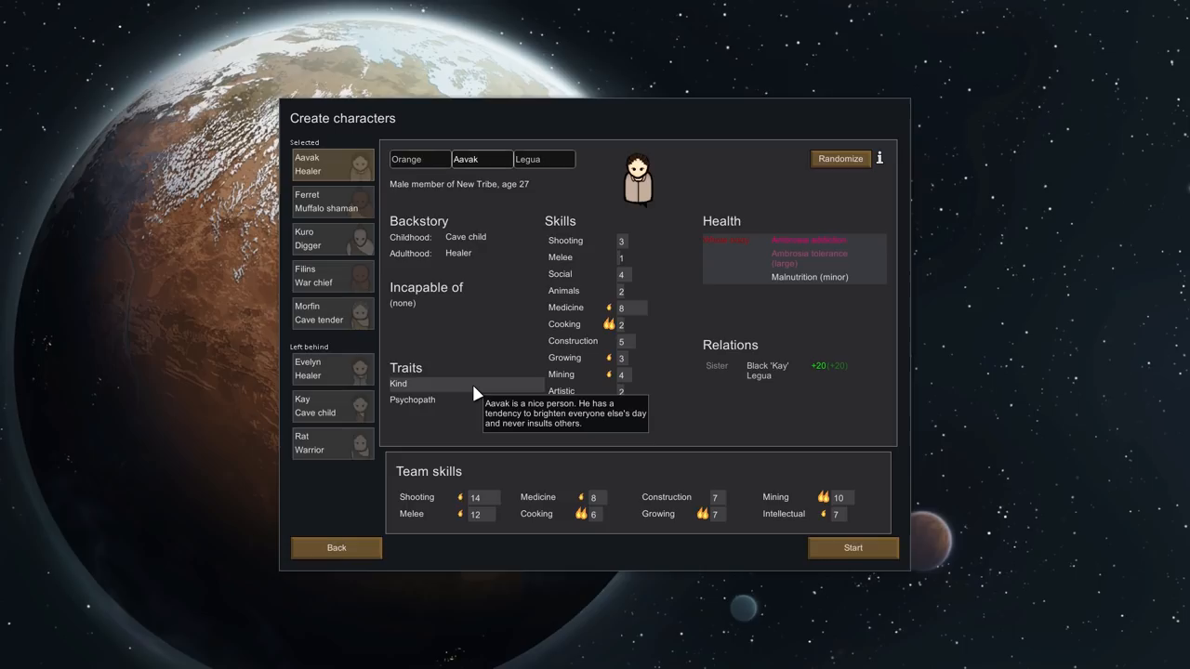
mouse_move(411, 399)
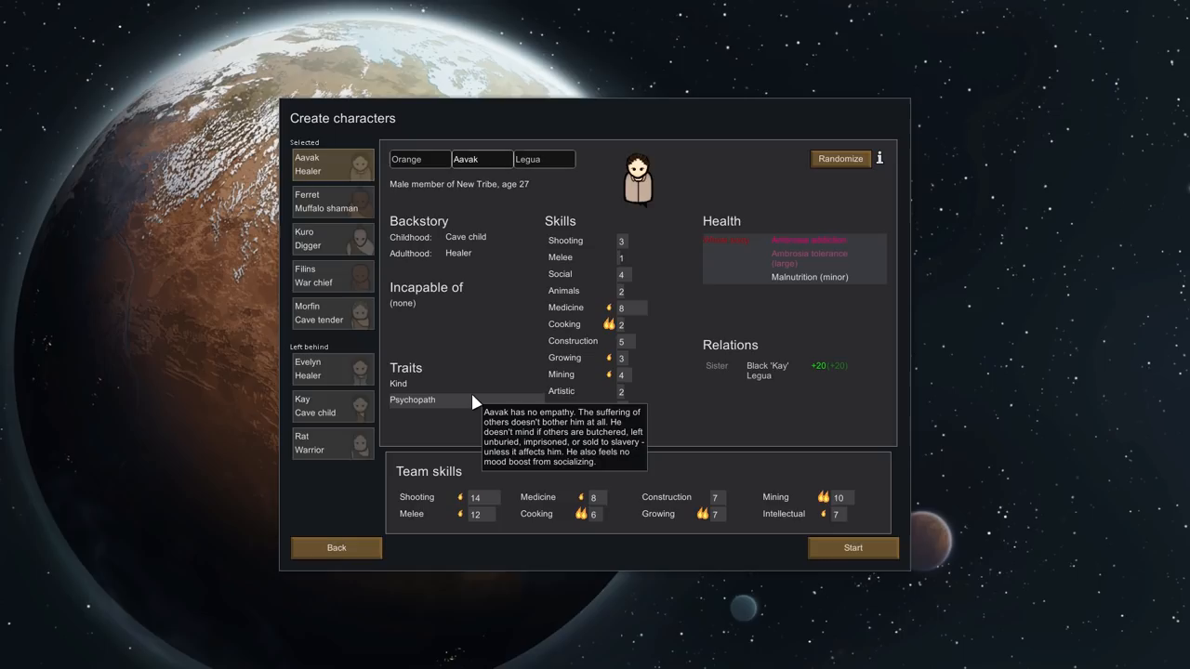
Step: Review Aavak's sheet, then bring up tribesperson Ferret's details
left_click(482, 159)
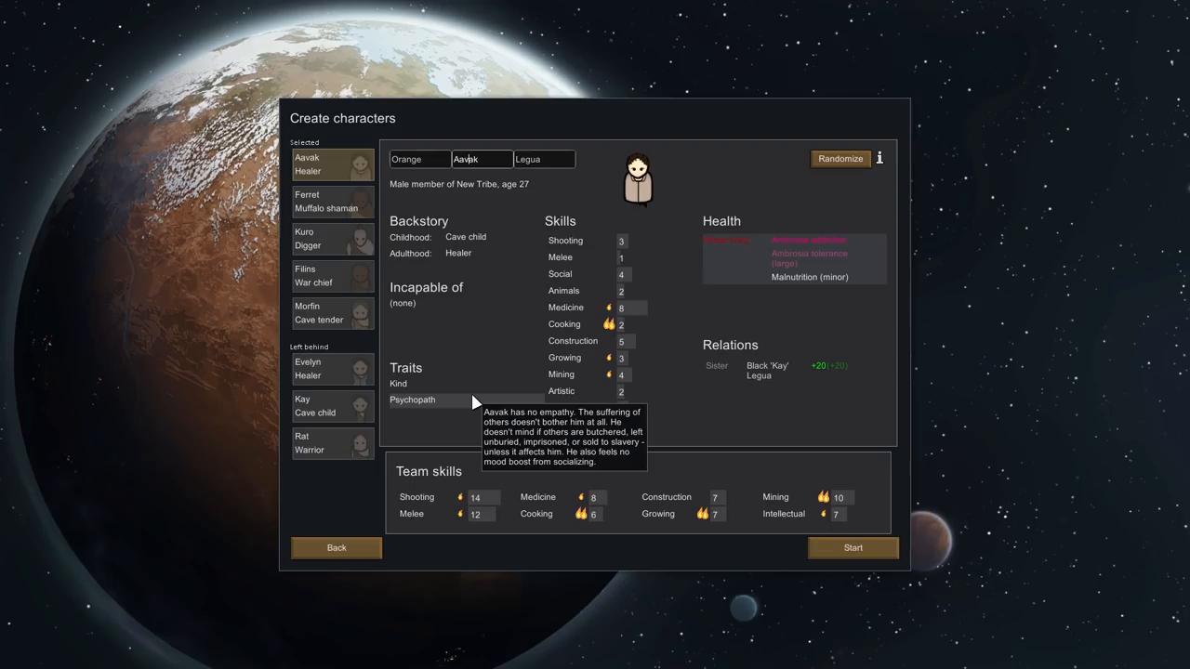
mouse_move(655, 358)
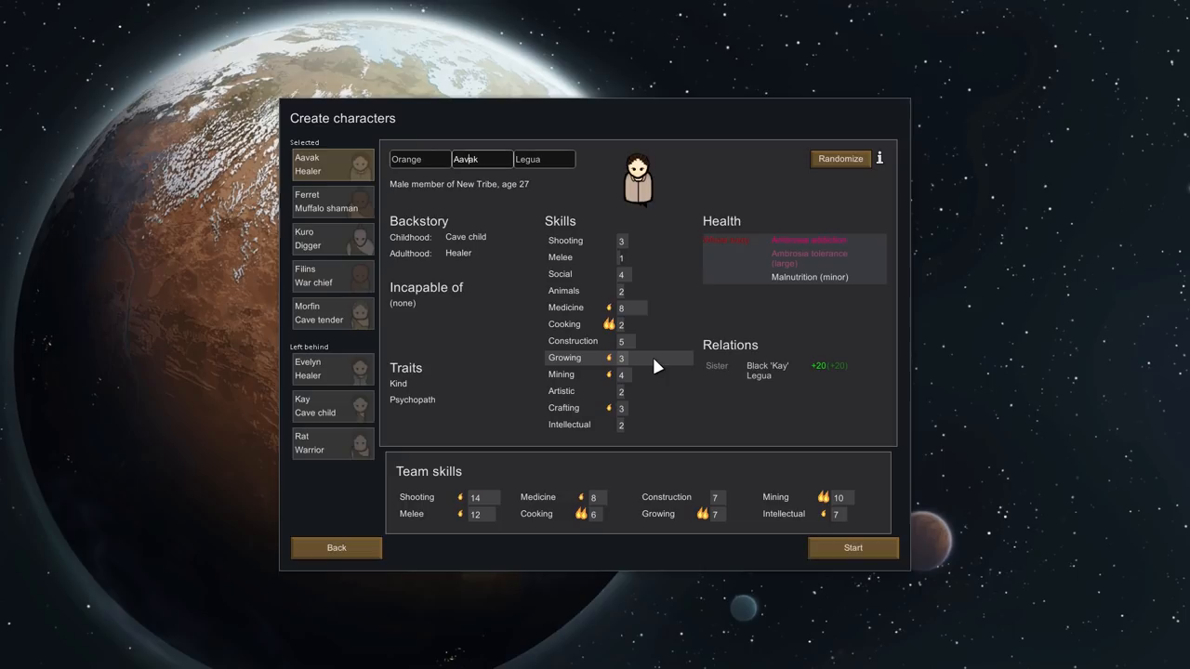
mouse_move(628, 331)
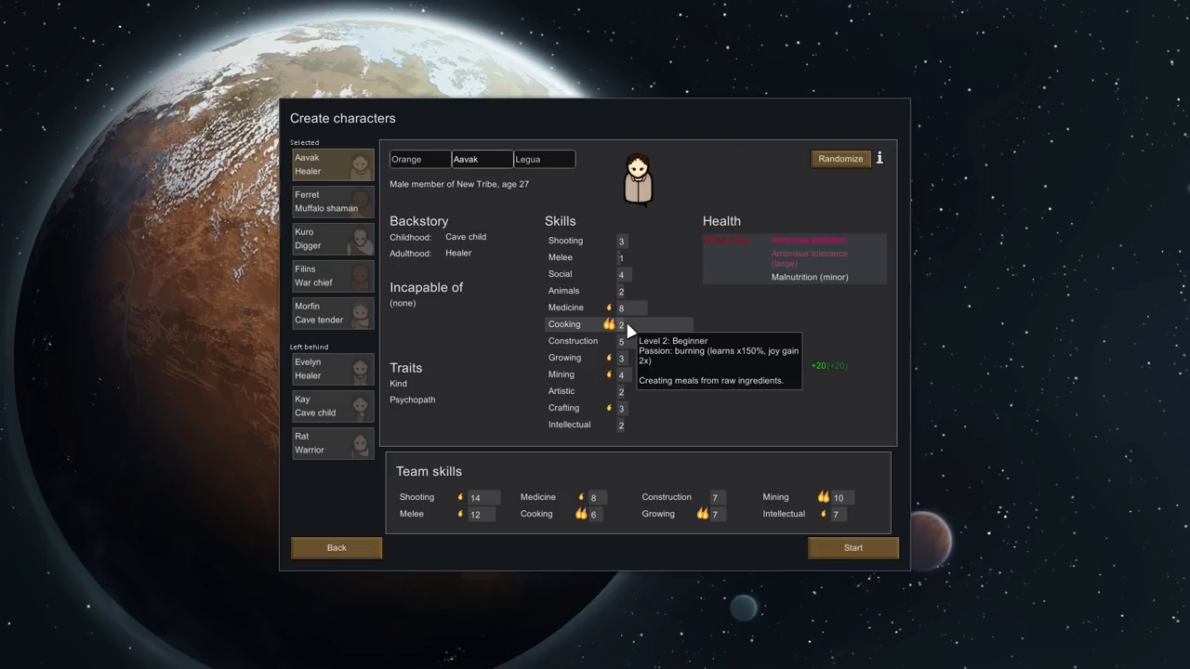
mouse_move(483, 270)
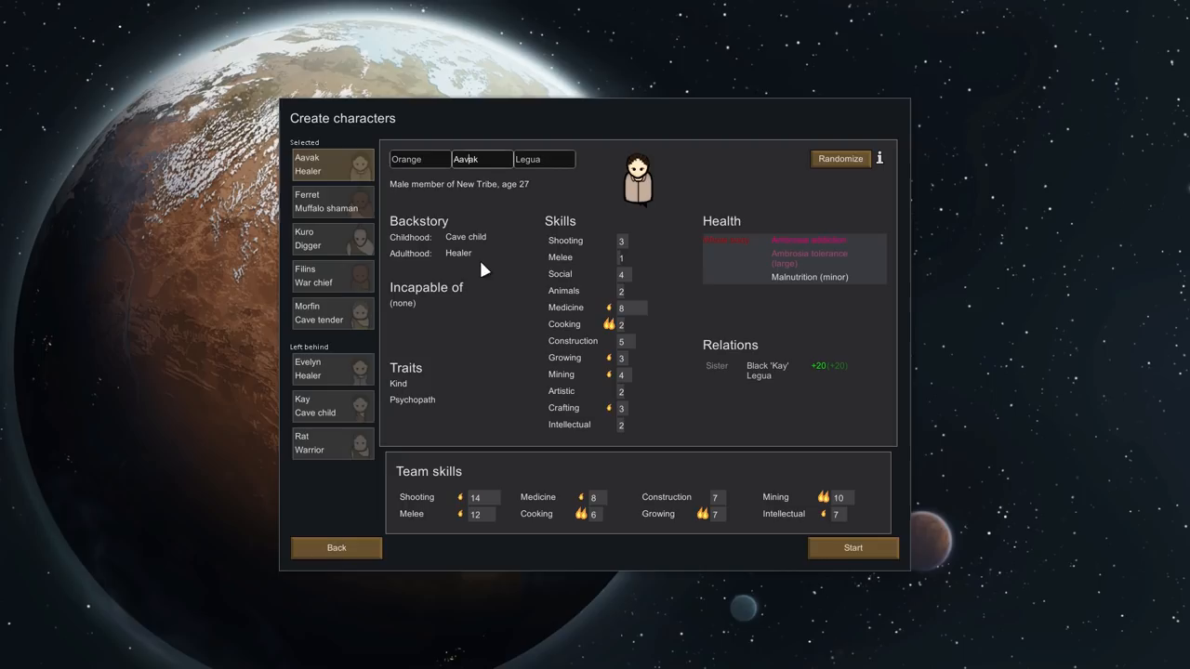
left_click(332, 202)
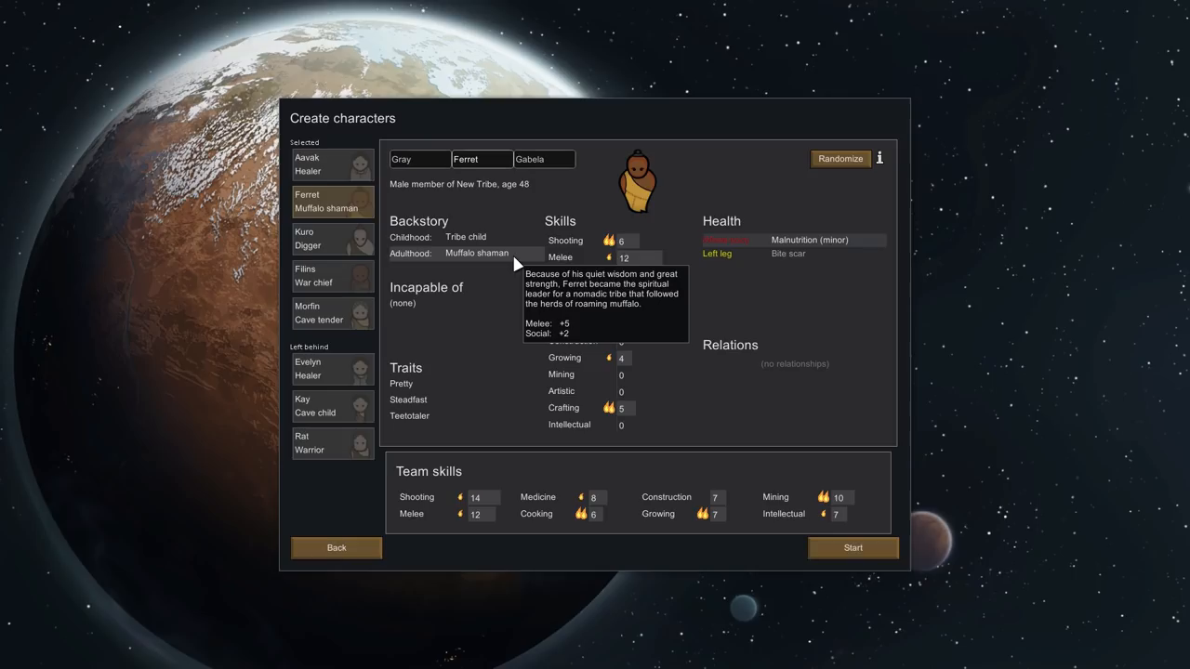
Step: Review Ferret's shaman backstory and traits, then bring up Kuro's details
left_click(481, 159)
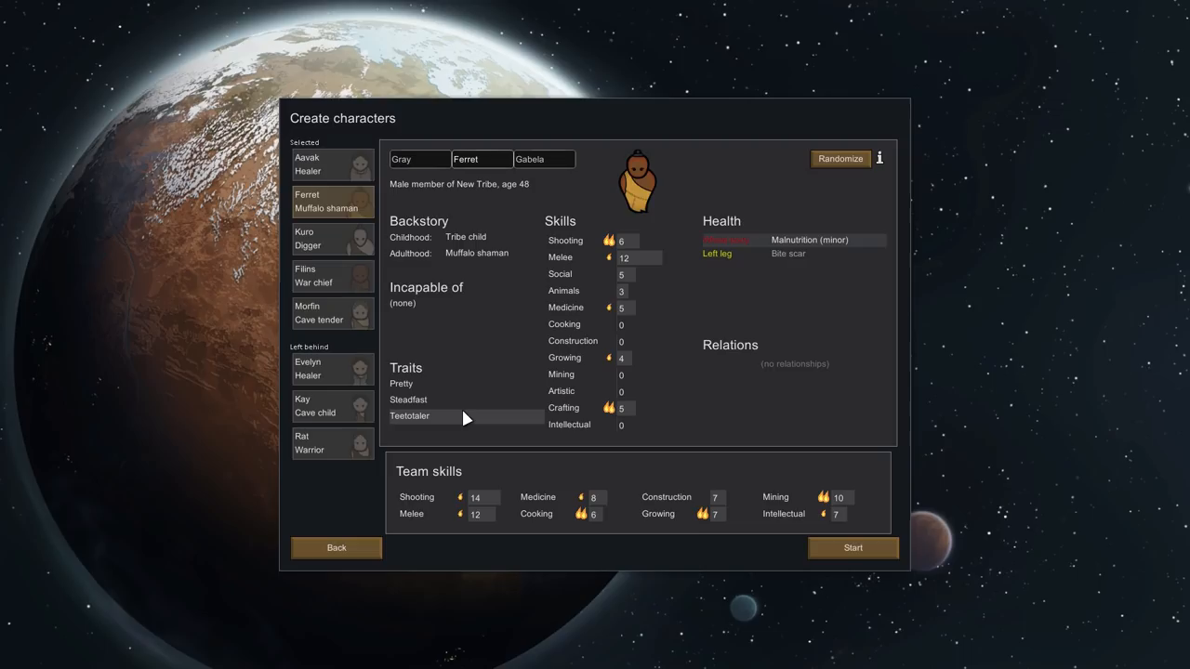
mouse_move(422, 416)
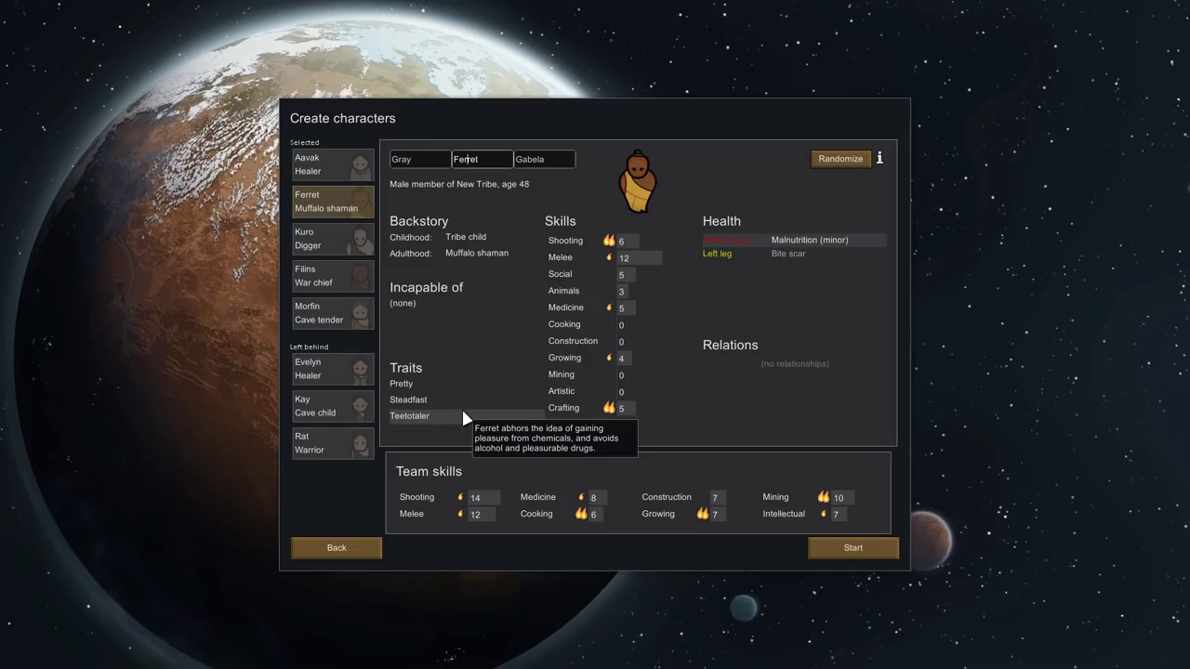
mouse_move(613, 241)
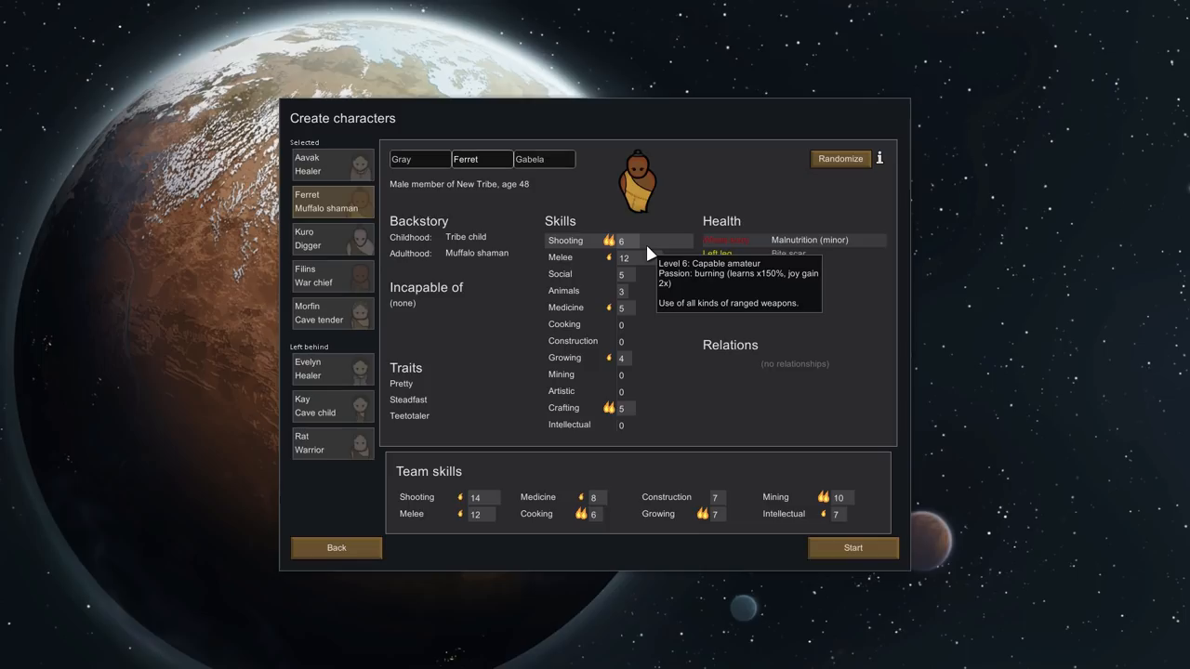
mouse_move(632, 365)
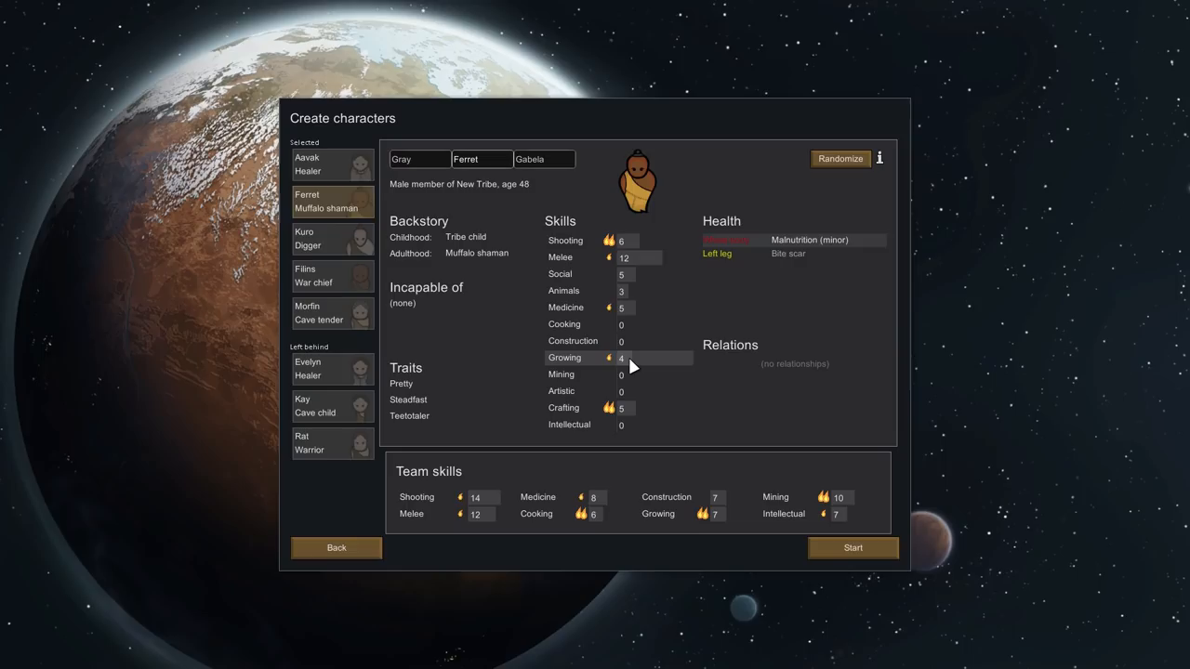
left_click(332, 238)
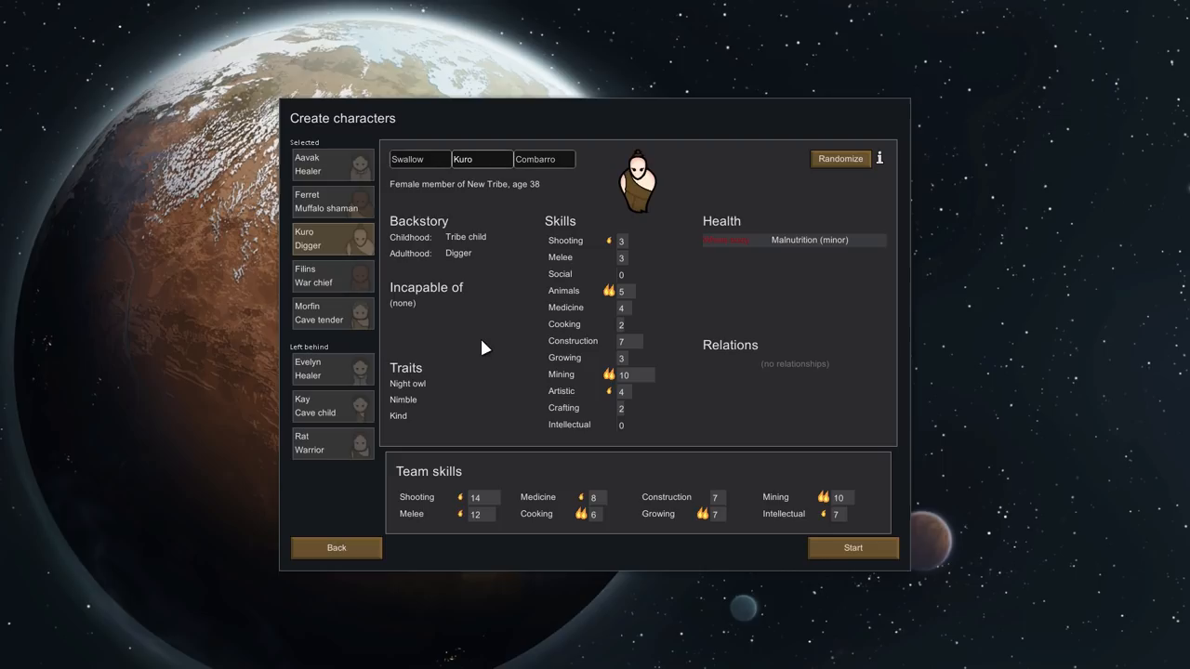
mouse_move(465, 237)
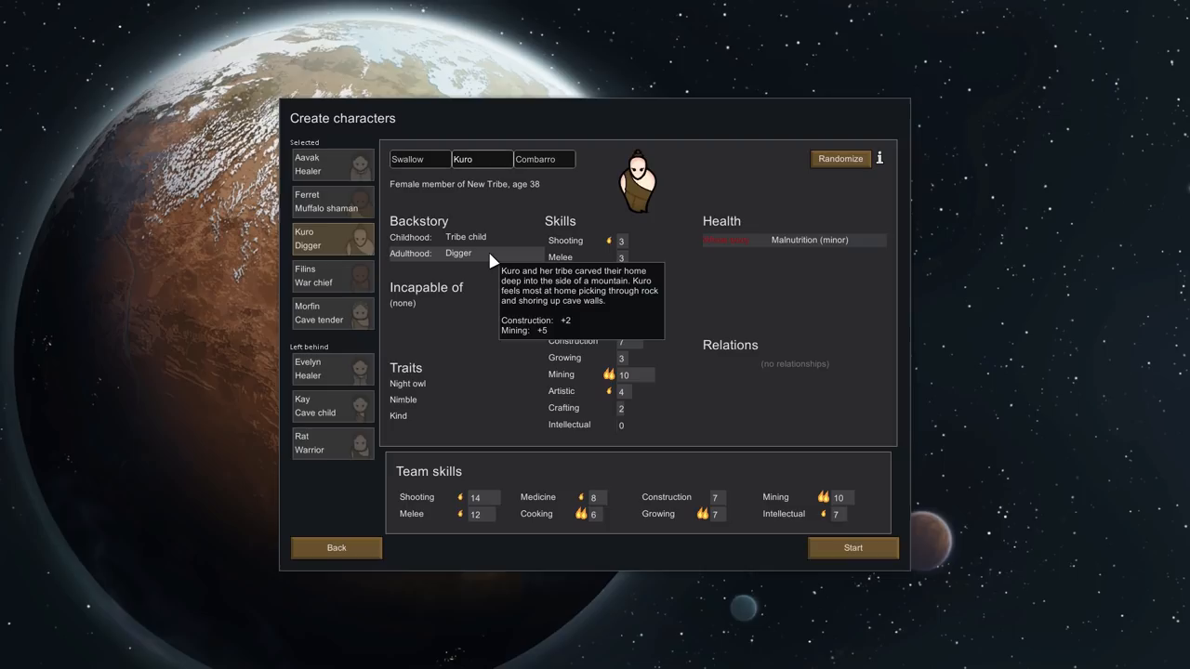
Step: Read Kuro's Digger backstory bonuses and Night owl trait tooltip
left_click(482, 159)
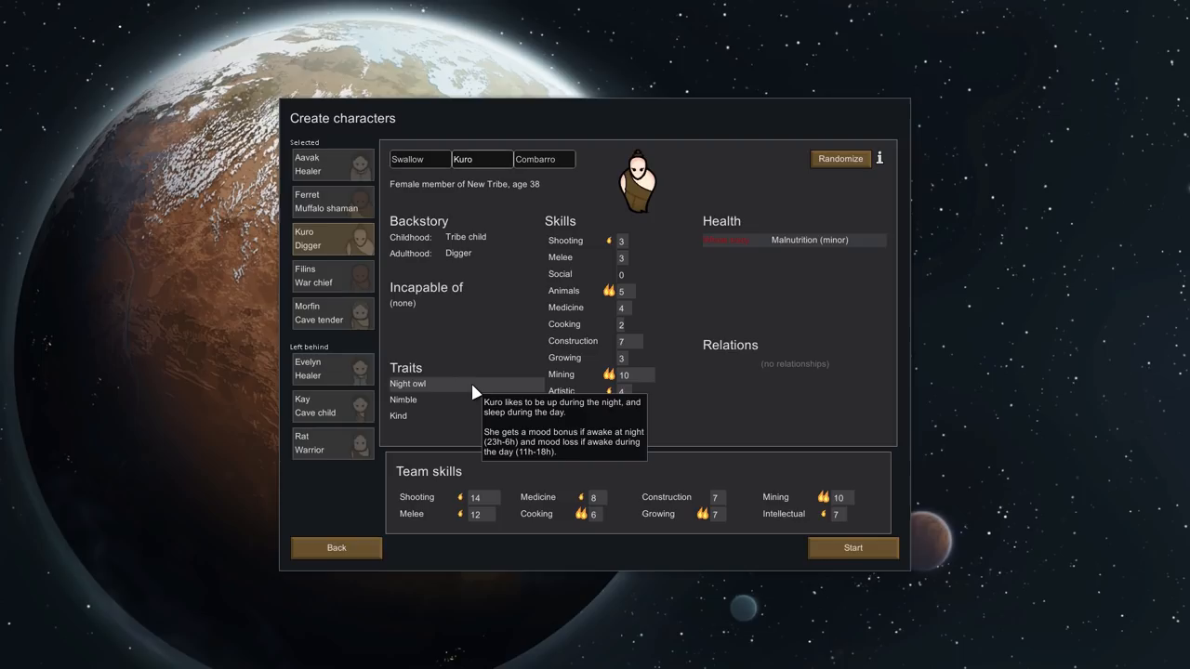
left_click(469, 158)
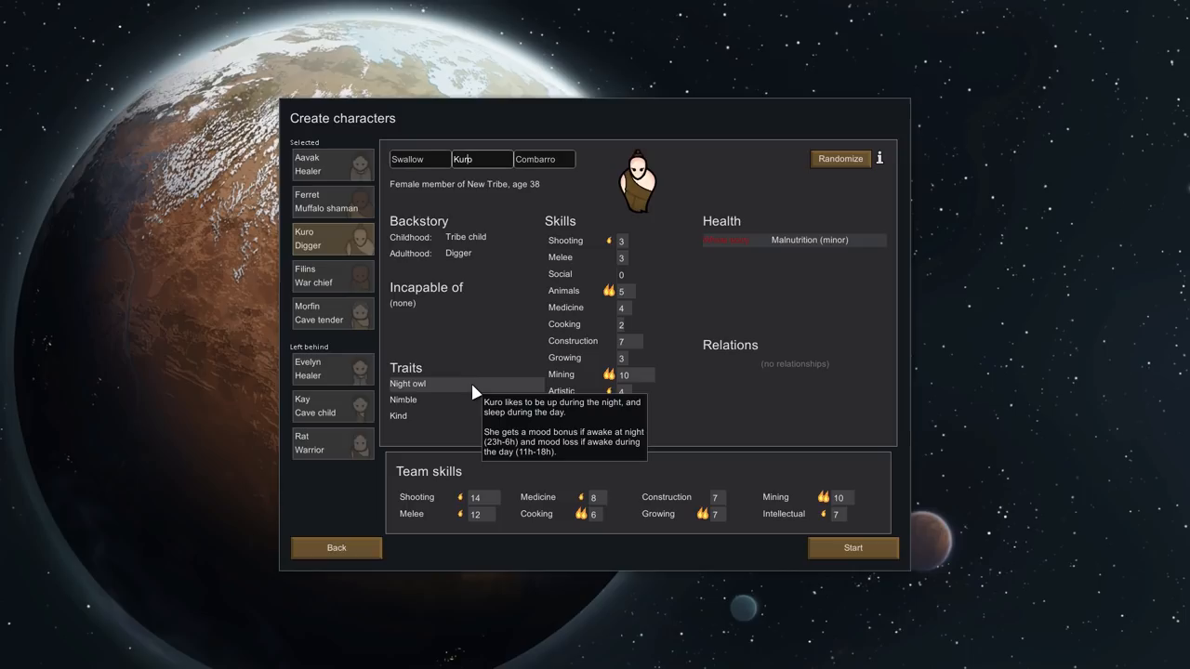
mouse_move(399, 415)
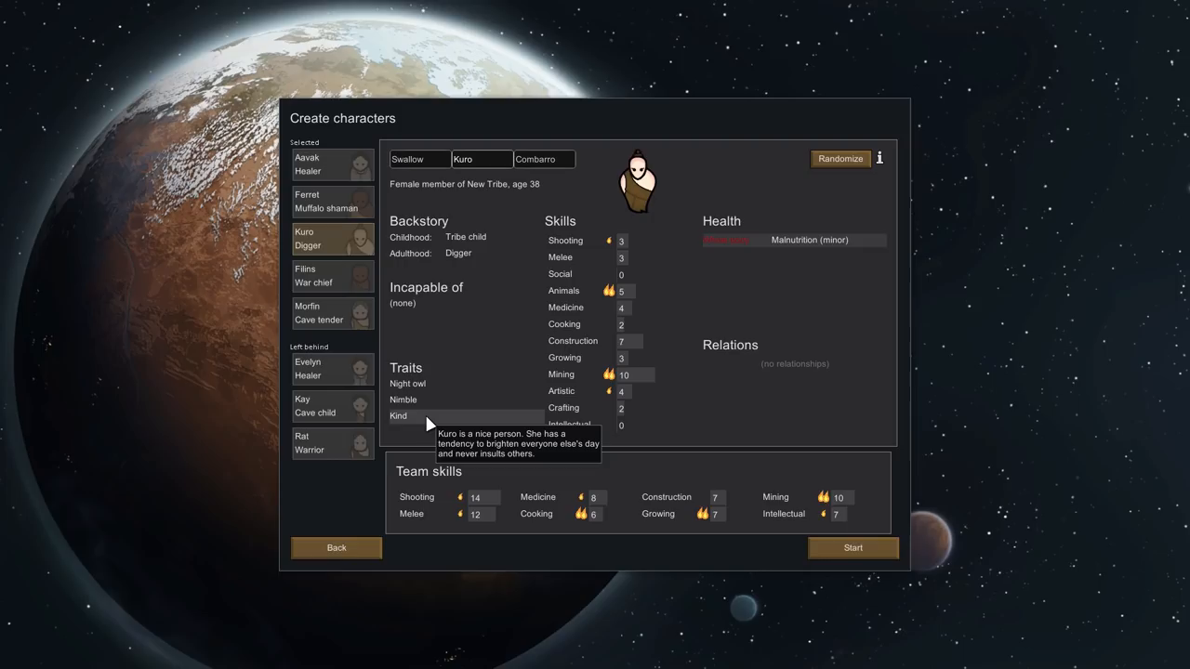
mouse_move(411, 433)
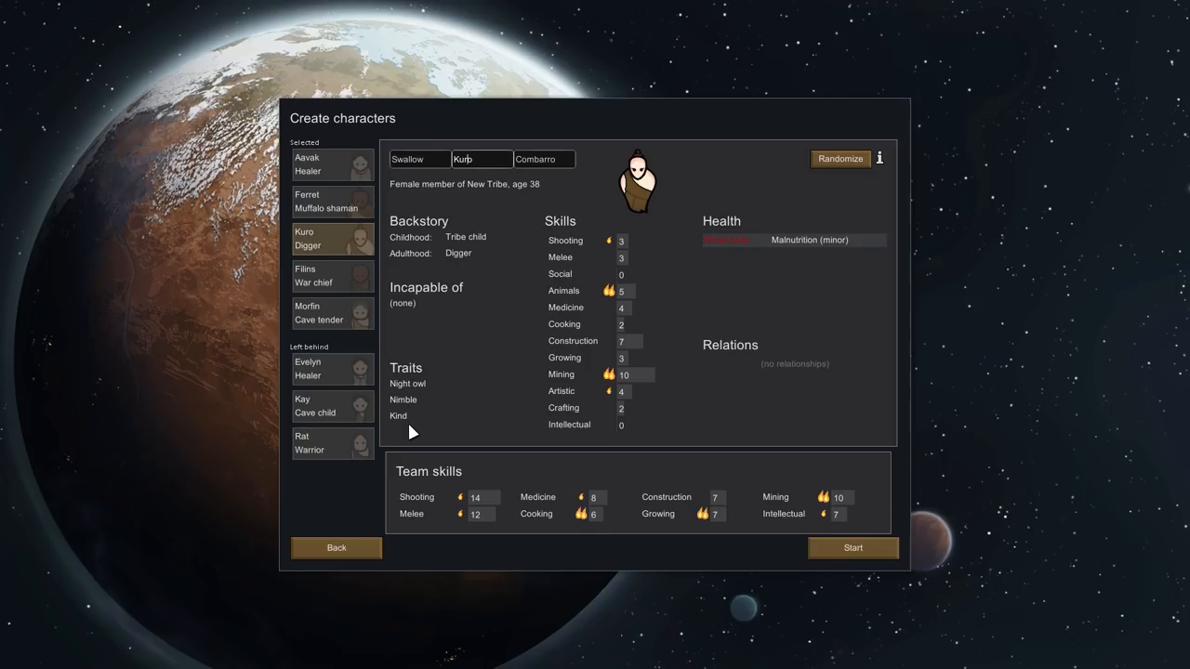
mouse_move(399, 415)
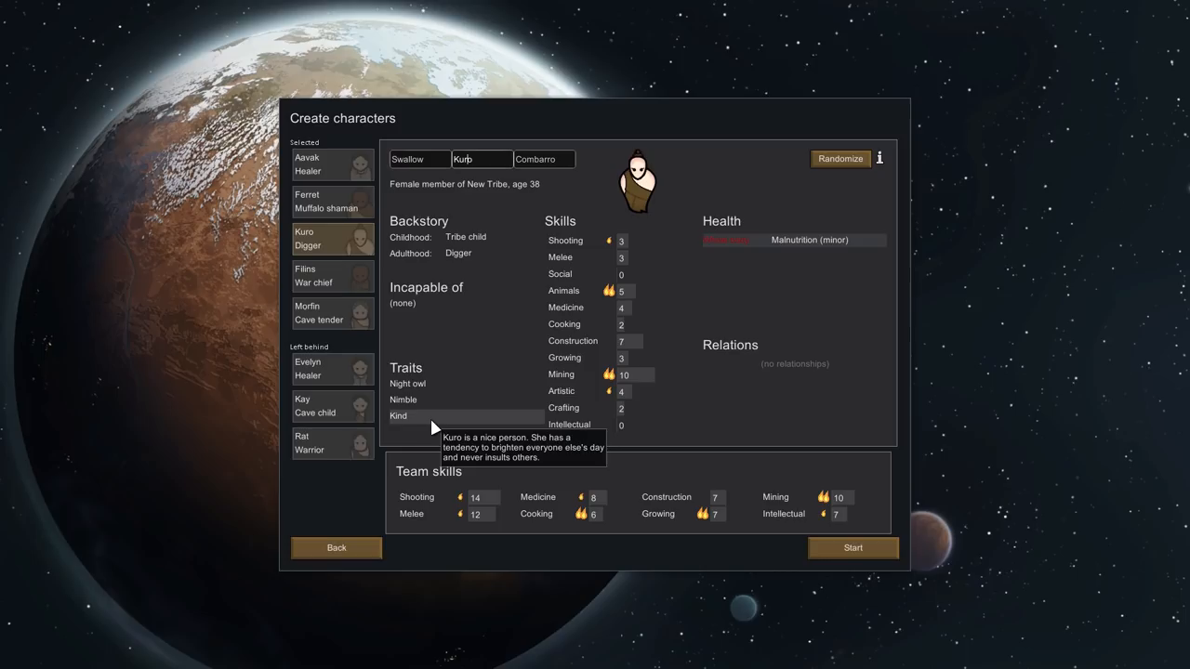
mouse_move(636, 327)
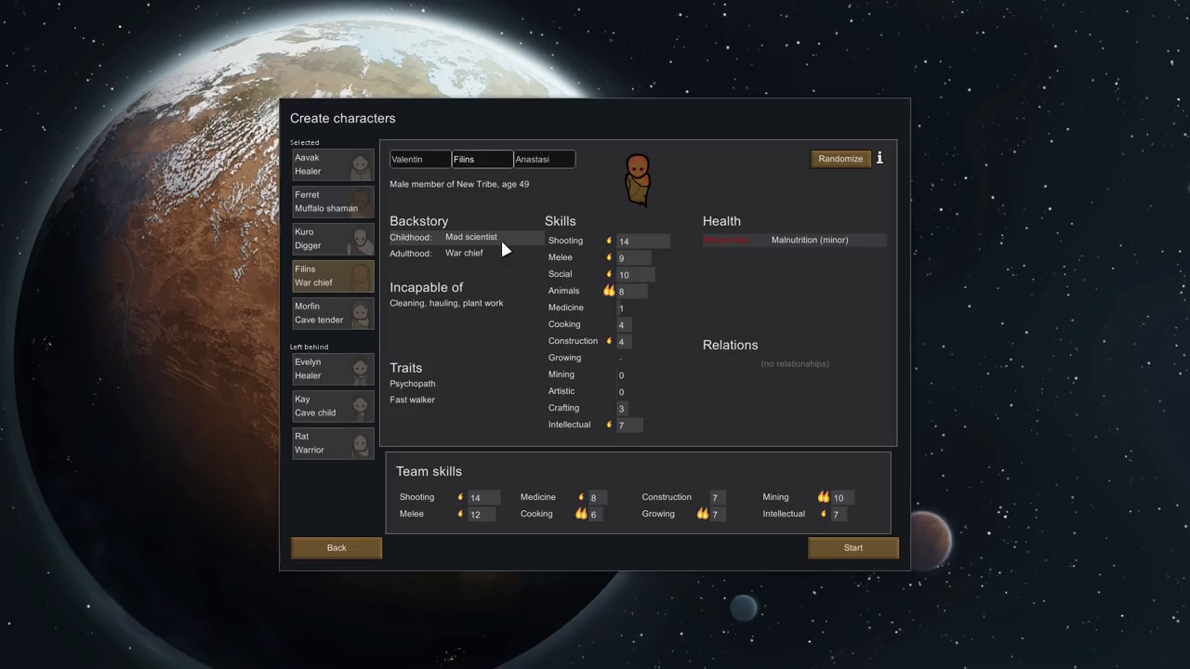
mouse_move(462, 253)
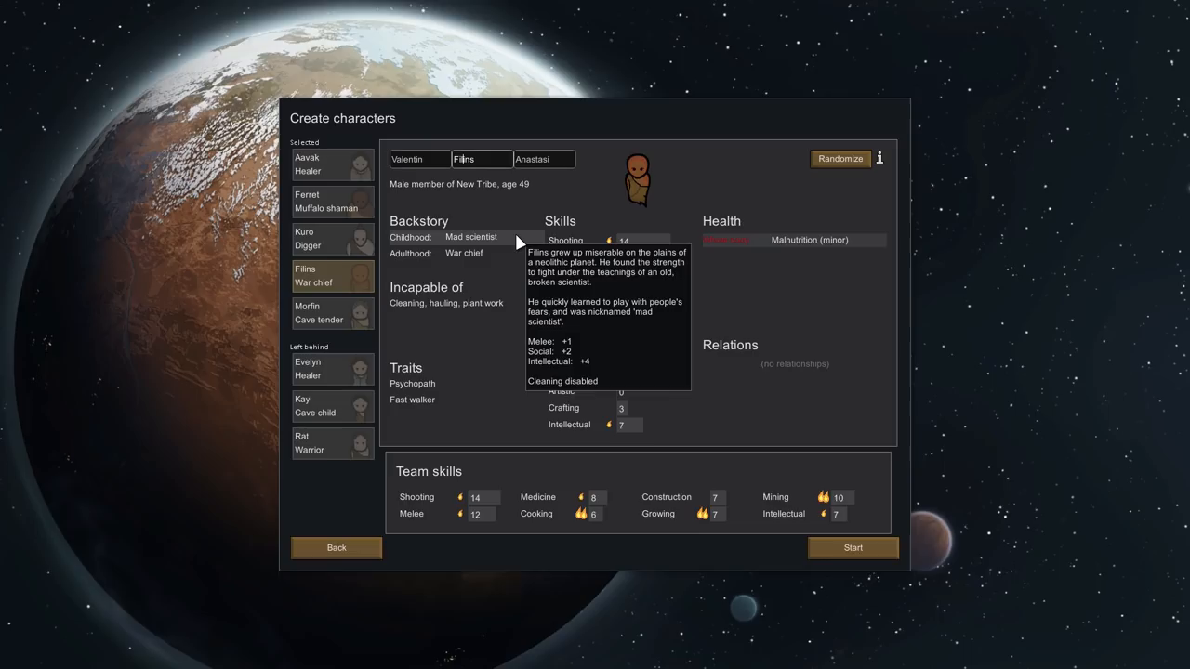
mouse_move(518, 253)
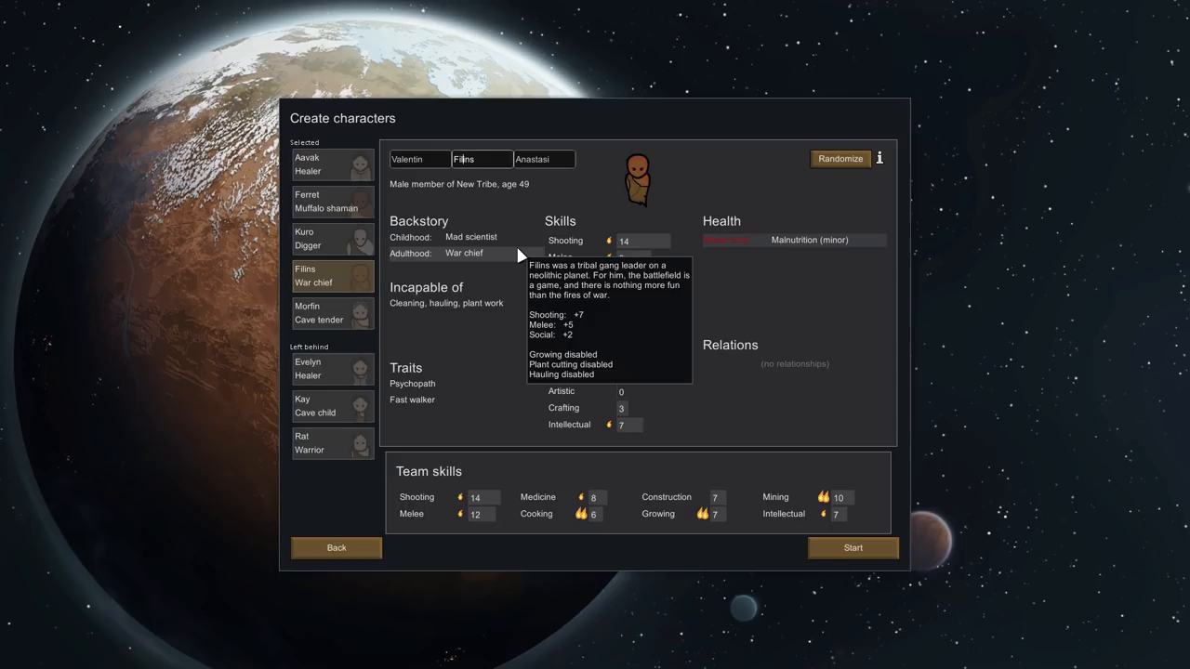
mouse_move(411, 400)
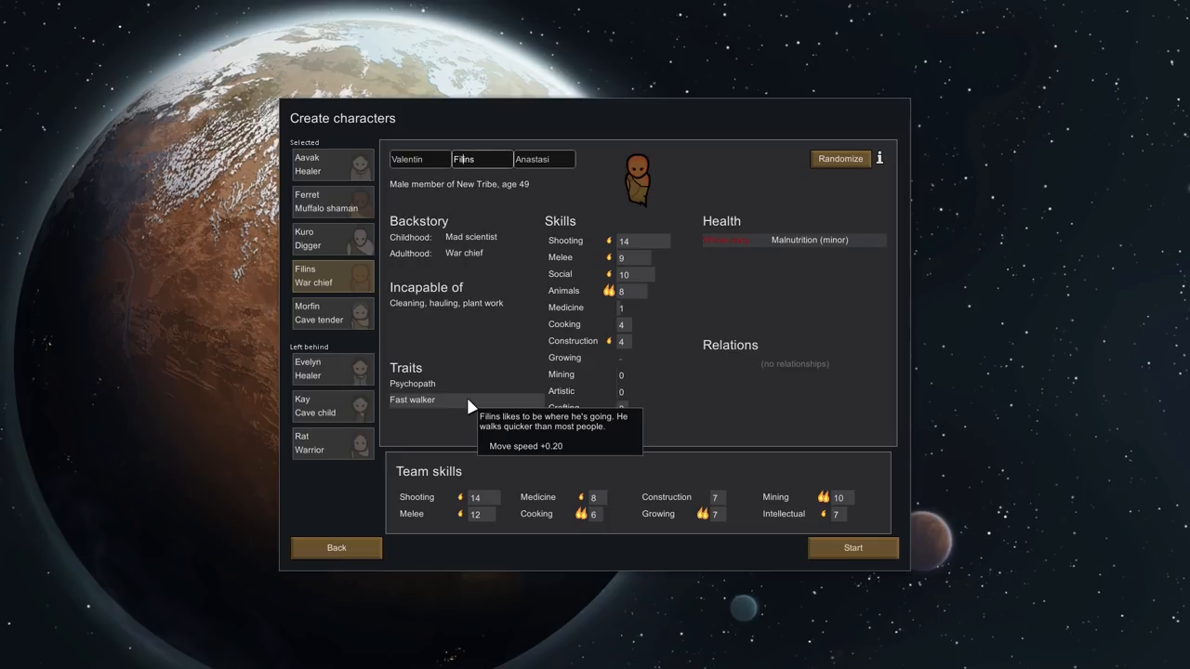
mouse_move(639, 241)
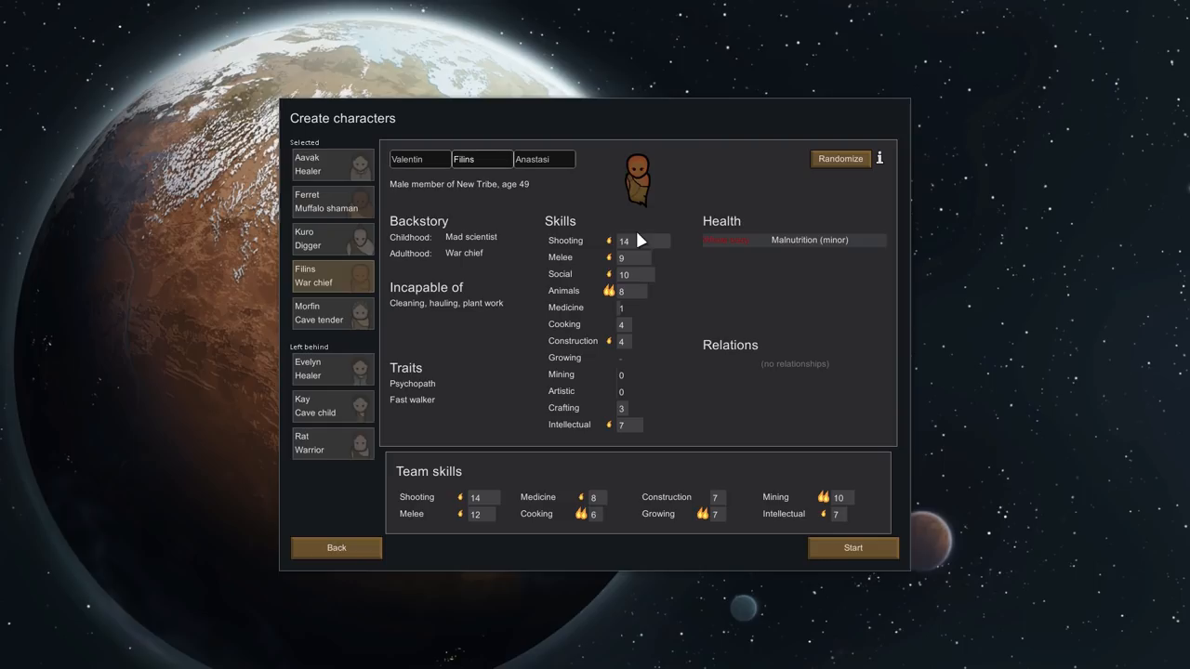
mouse_move(635, 425)
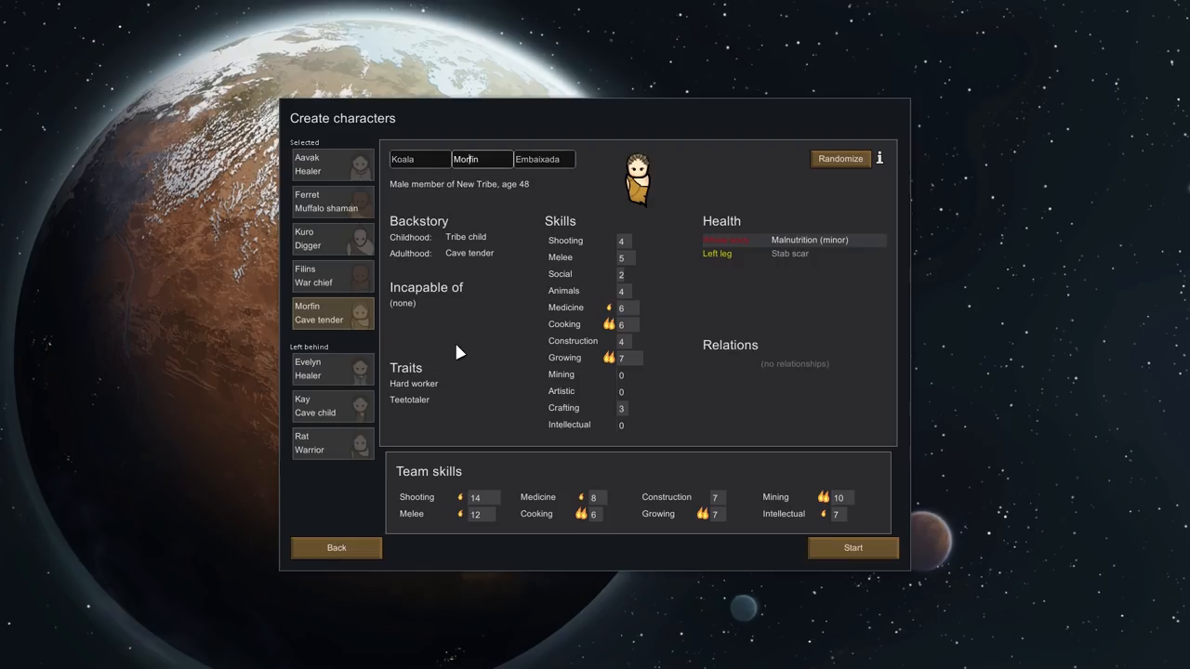
mouse_move(469, 252)
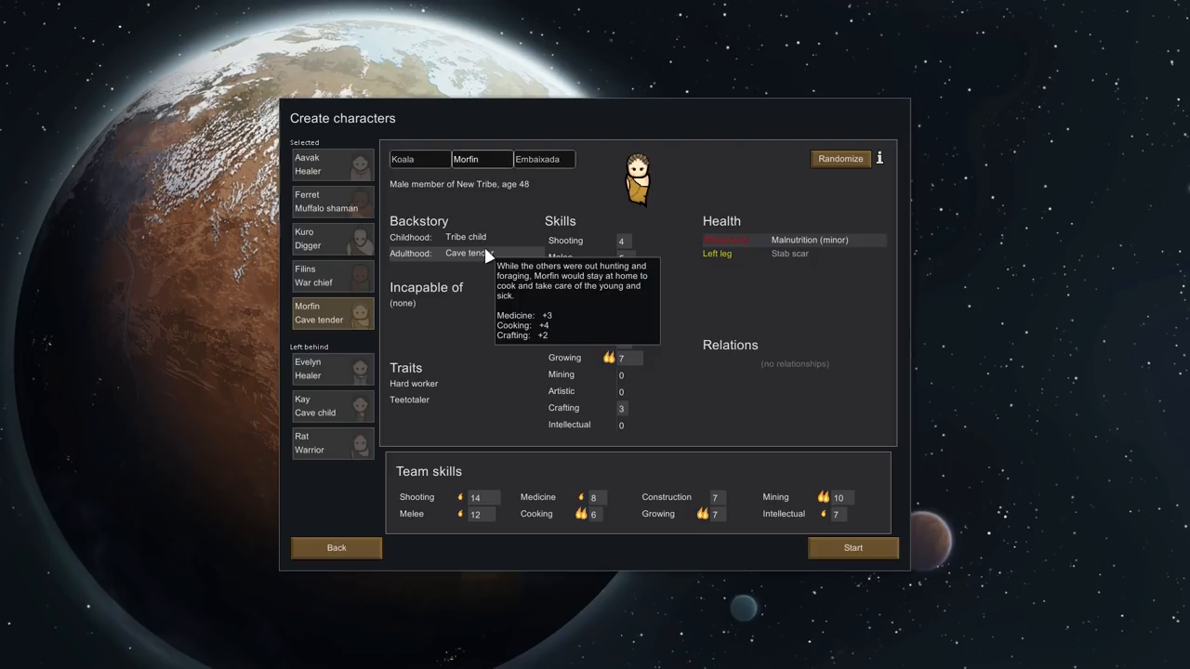
mouse_move(624, 361)
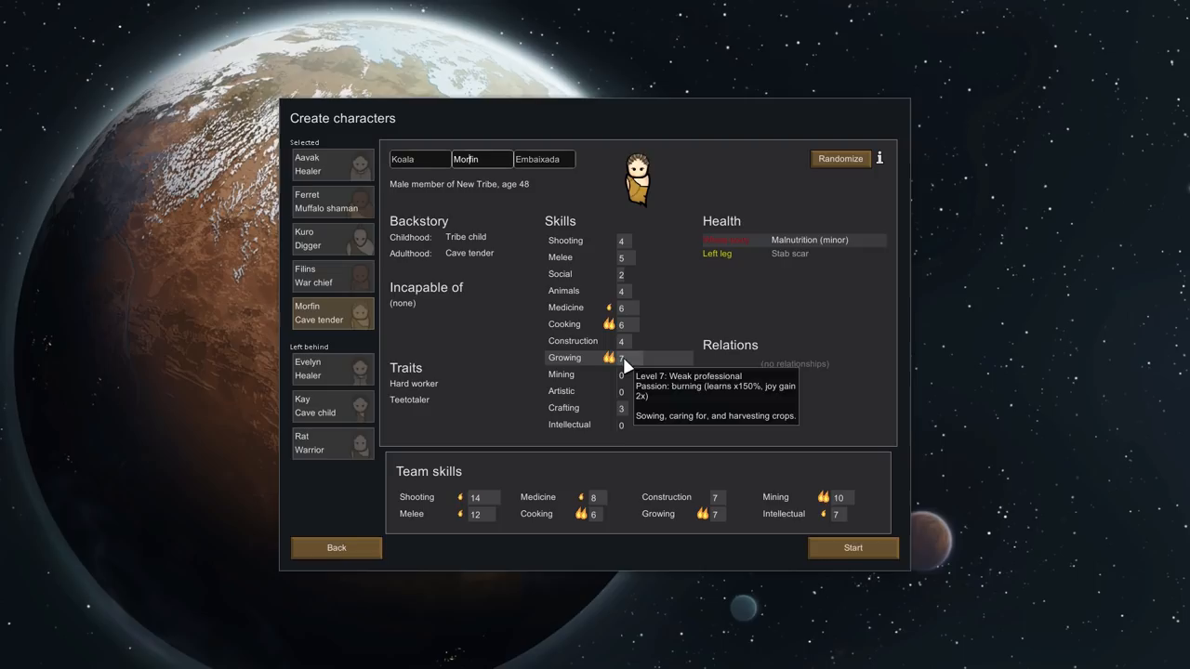
mouse_move(646, 308)
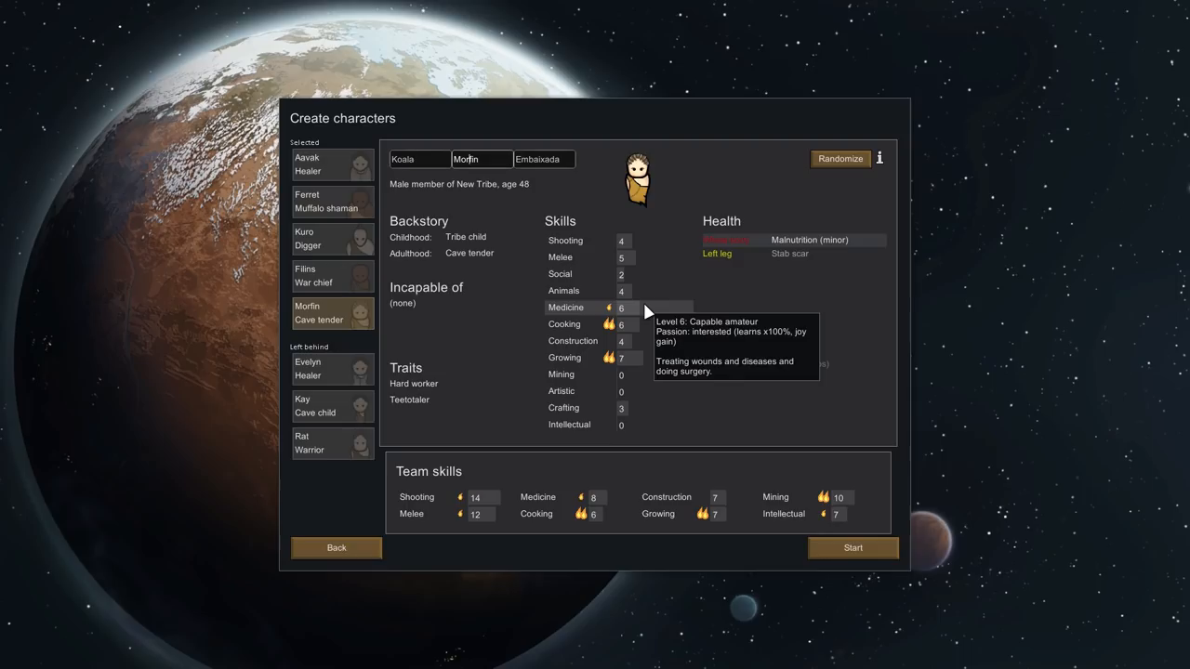
Step: Show Evelyn, the 20-year-old healer left behind
left_click(331, 369)
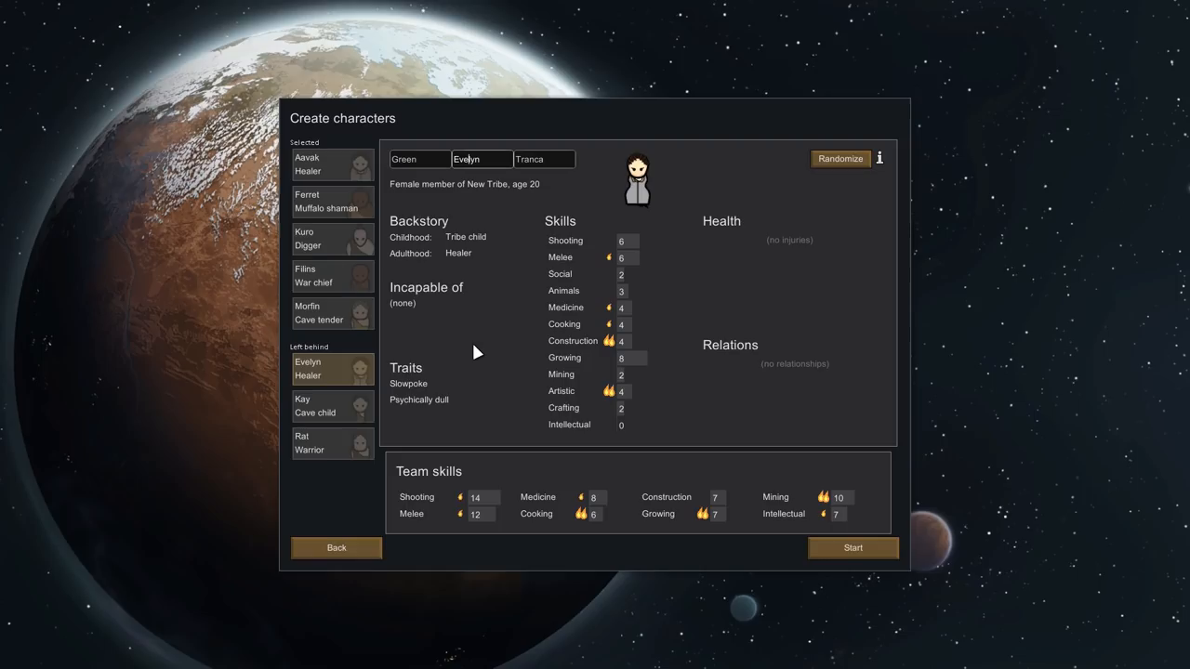
mouse_move(400, 307)
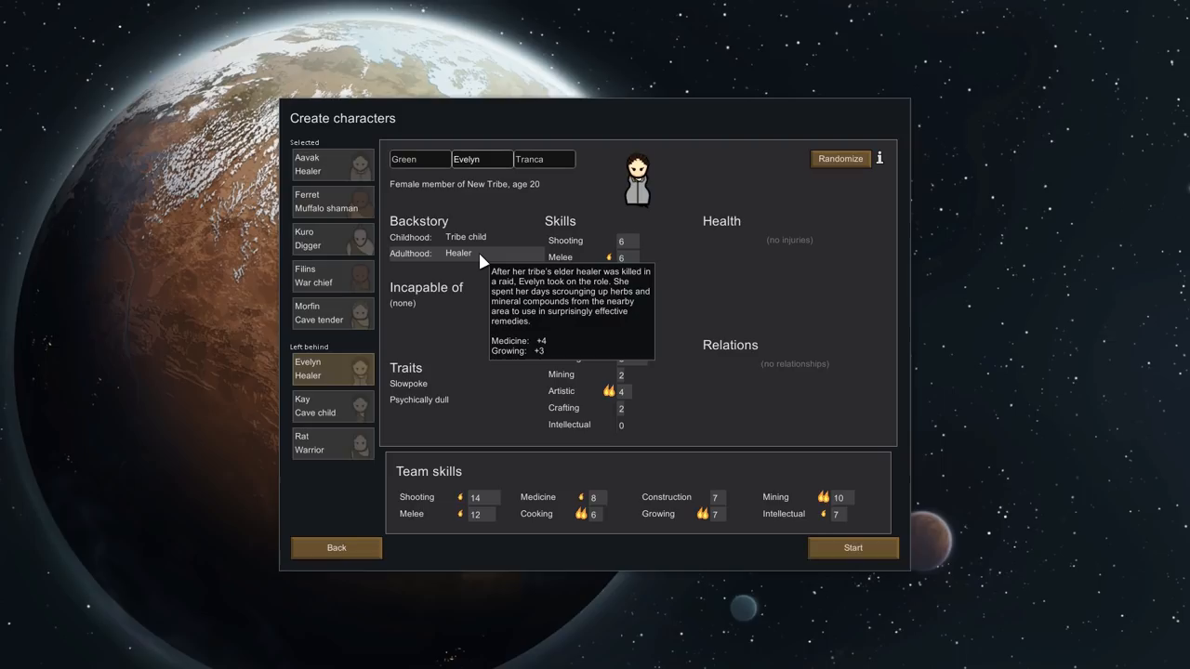
Step: Compare Evelyn with fellow healer Aavak, then bring up Kay's details
left_click(332, 164)
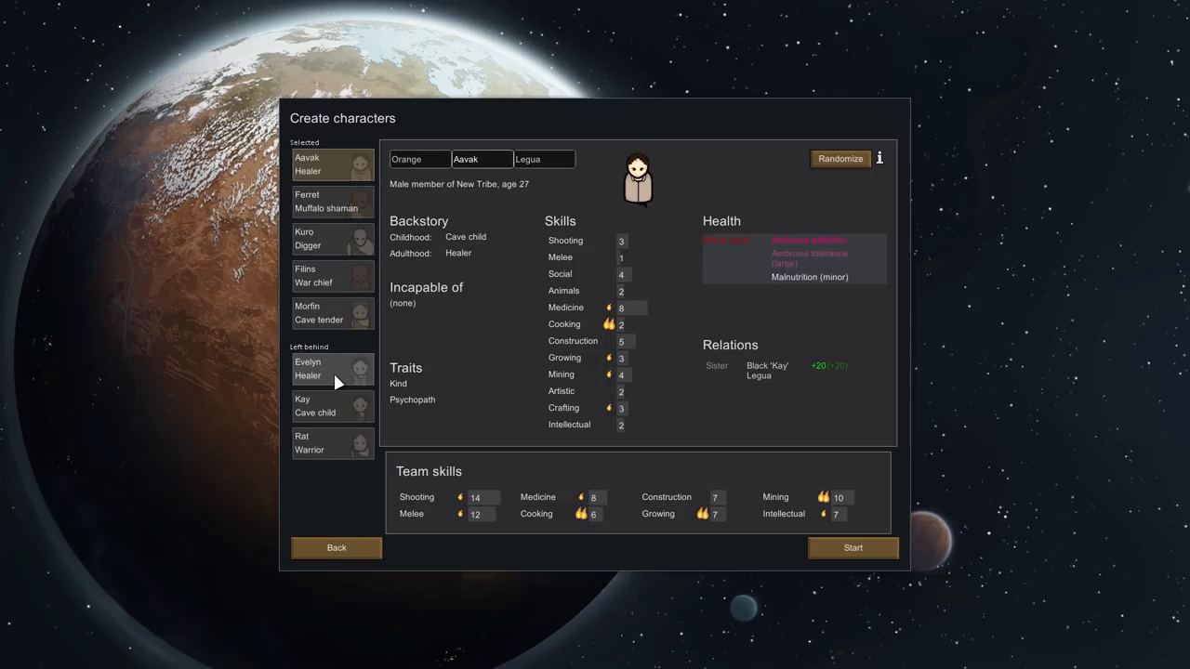
left_click(332, 369)
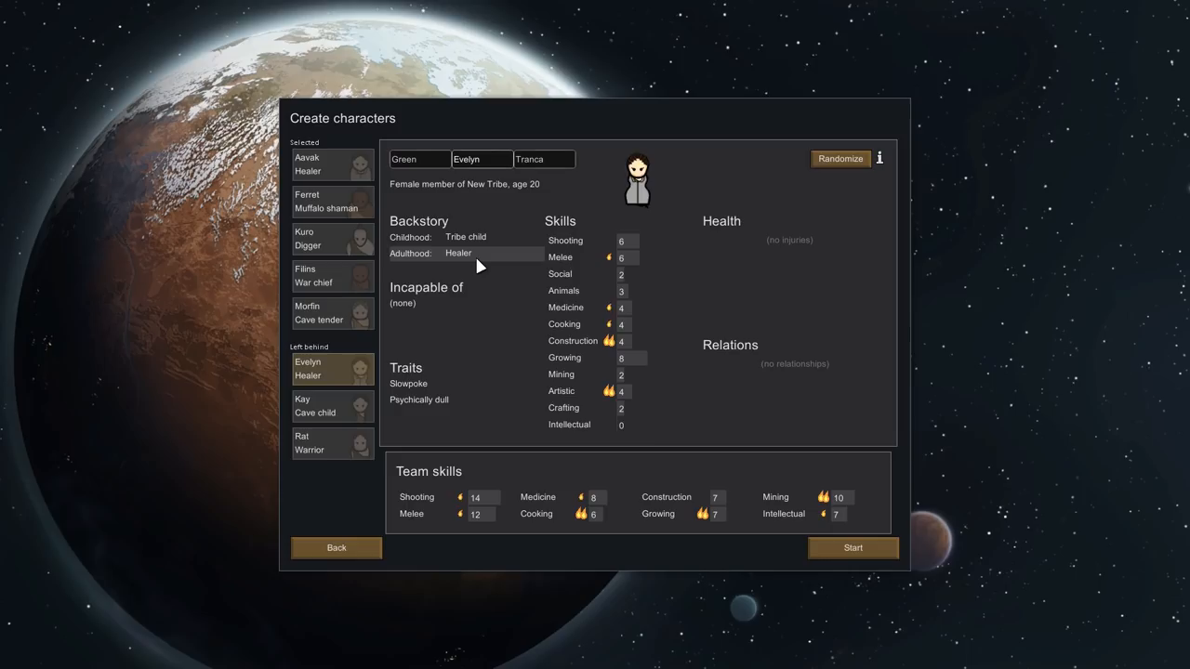
mouse_move(476, 253)
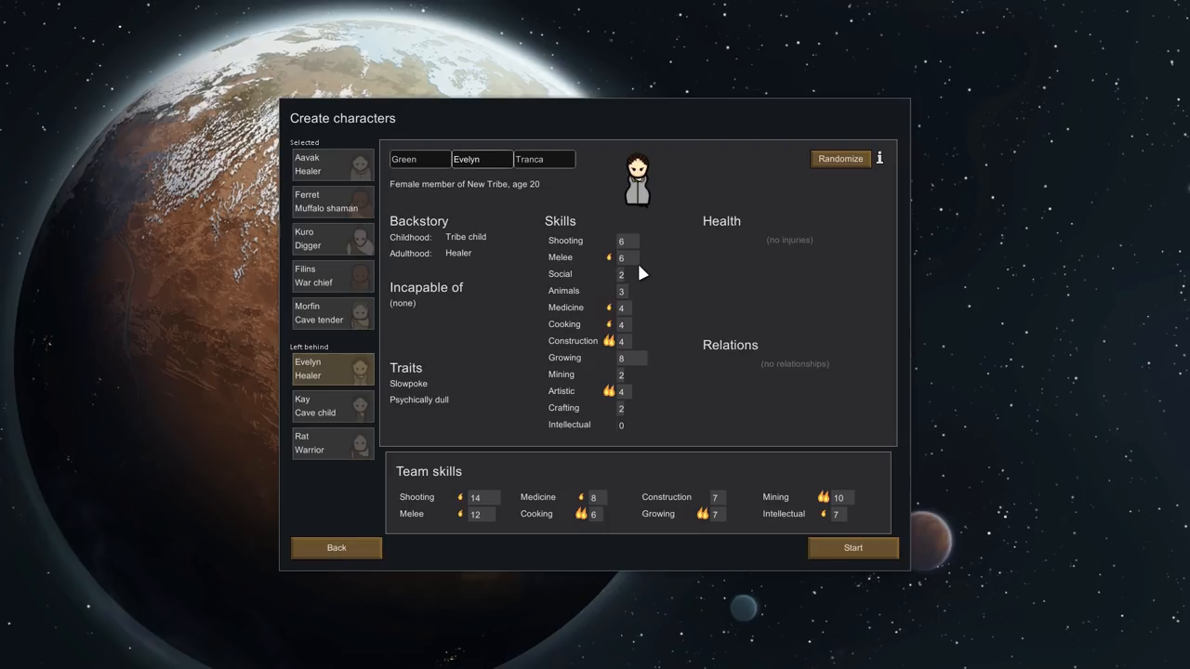
mouse_move(437, 400)
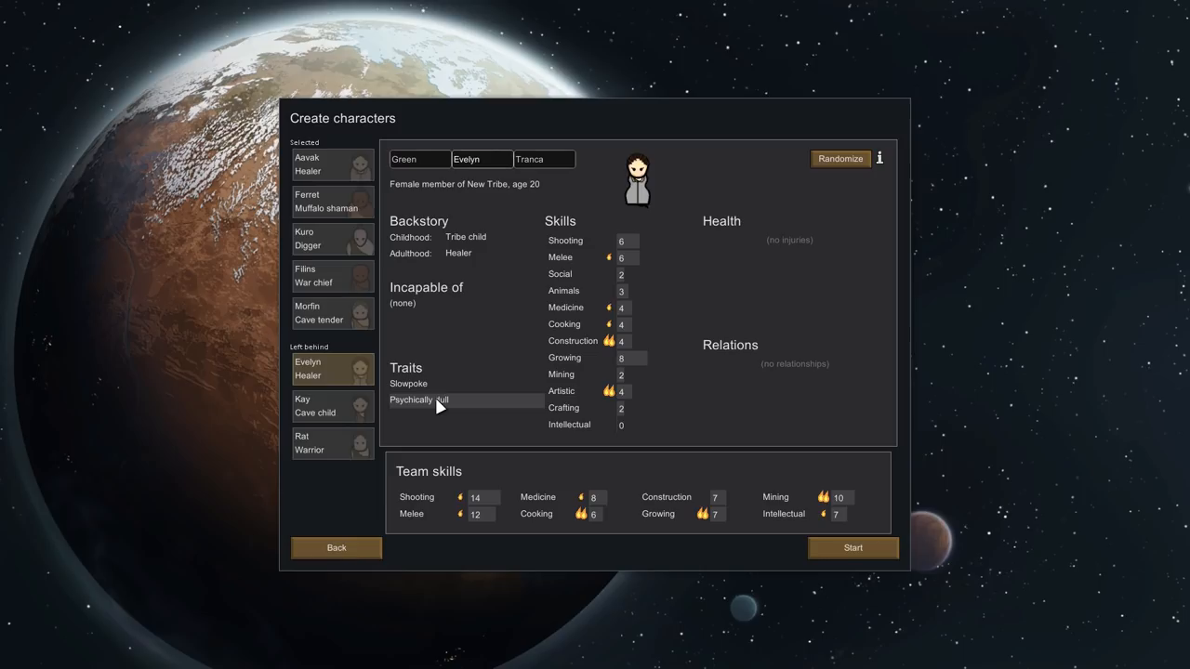
left_click(331, 406)
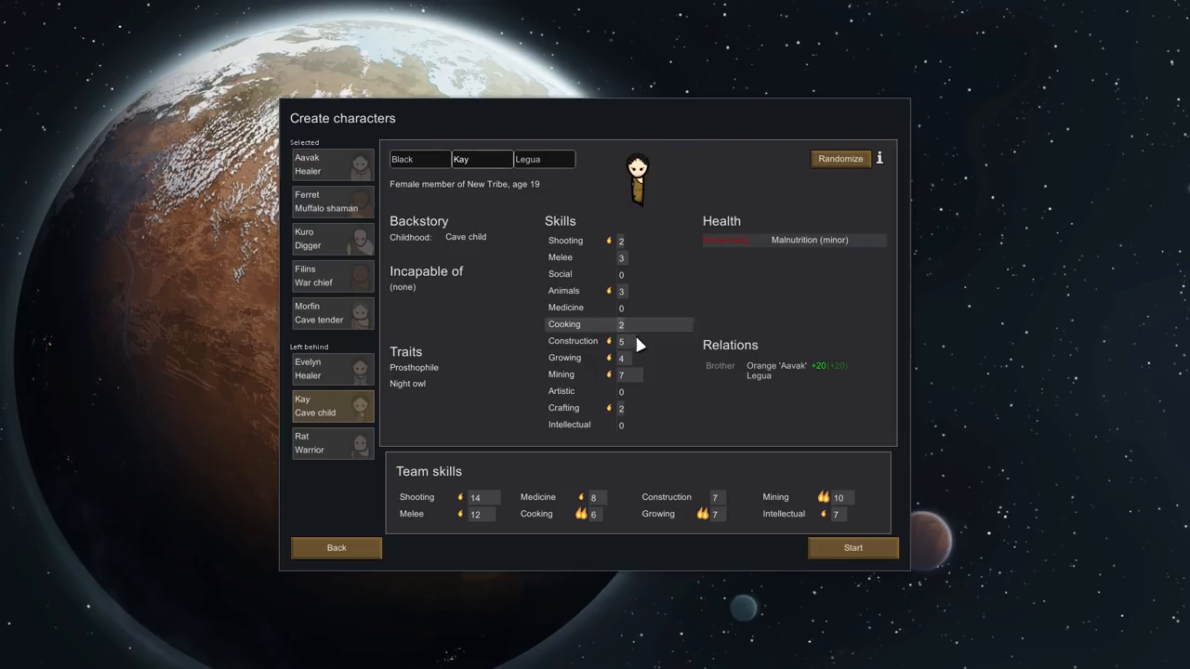
Step: Show Rat the warrior's character sheet, with his Fire keeper childhood
left_click(332, 443)
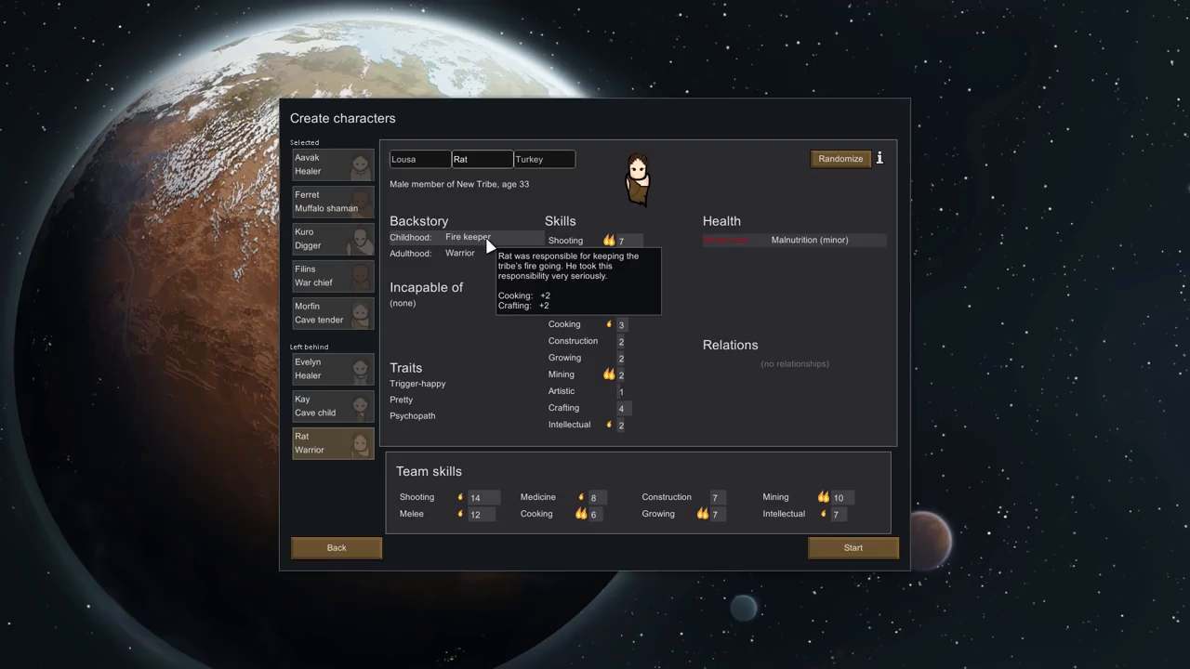
Step: Review Rat's backstory, then launch the colony with Aavak, Ferret, Kuro, Filins and Morfin
left_click(482, 159)
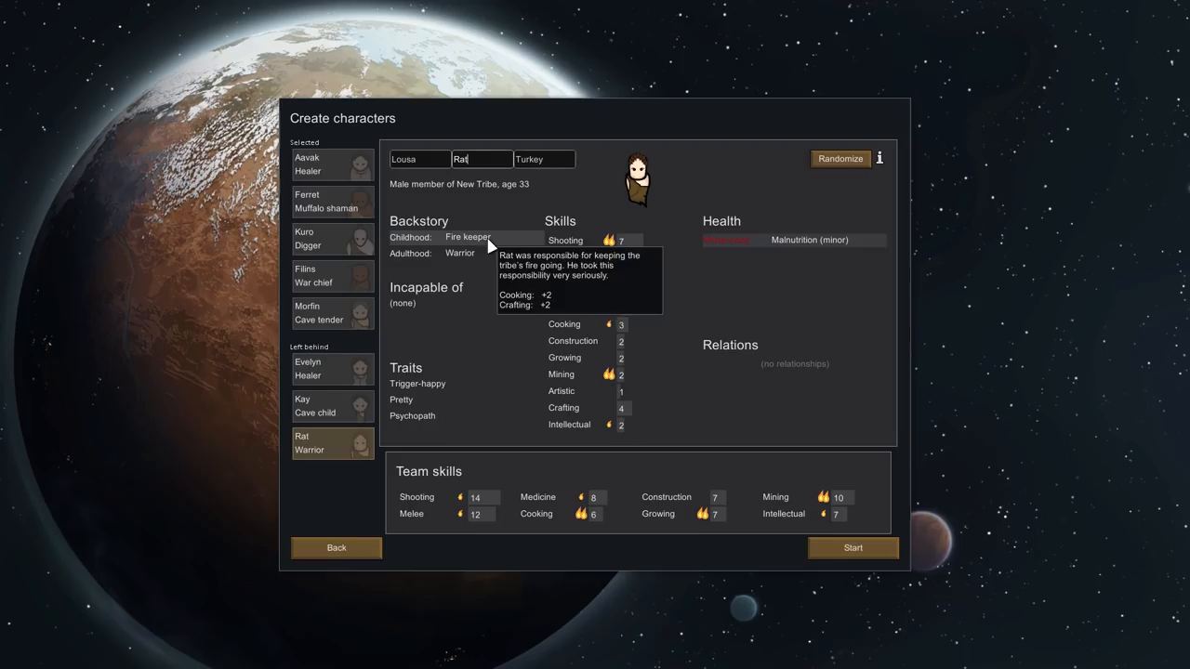
mouse_move(459, 253)
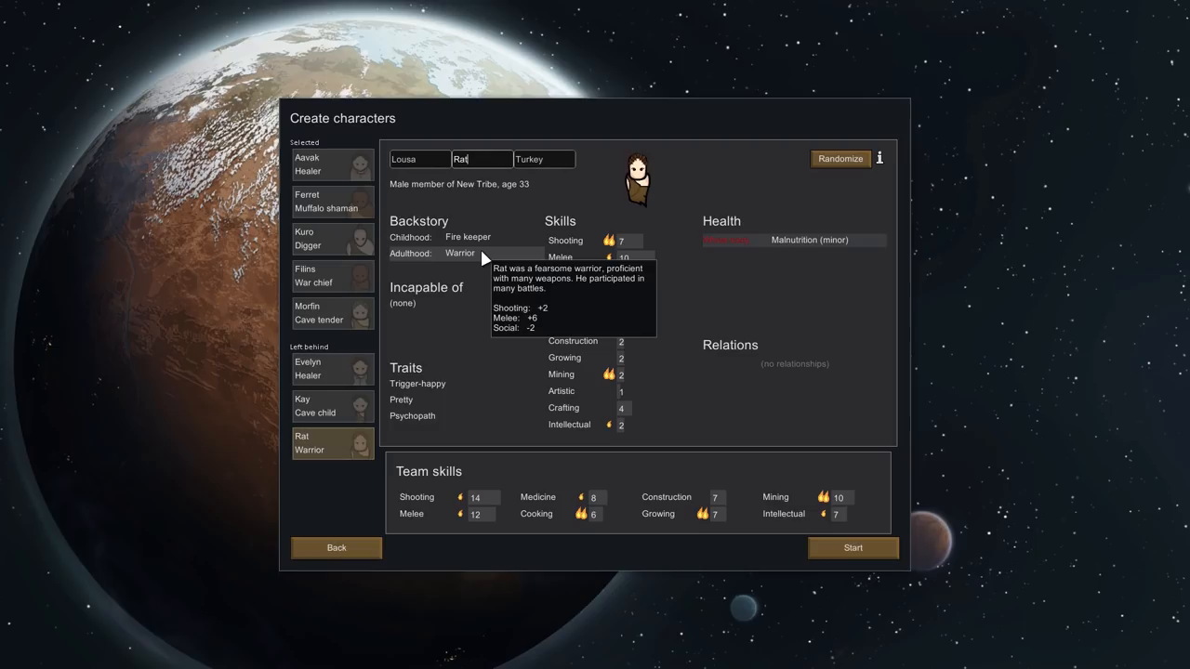
mouse_move(402, 398)
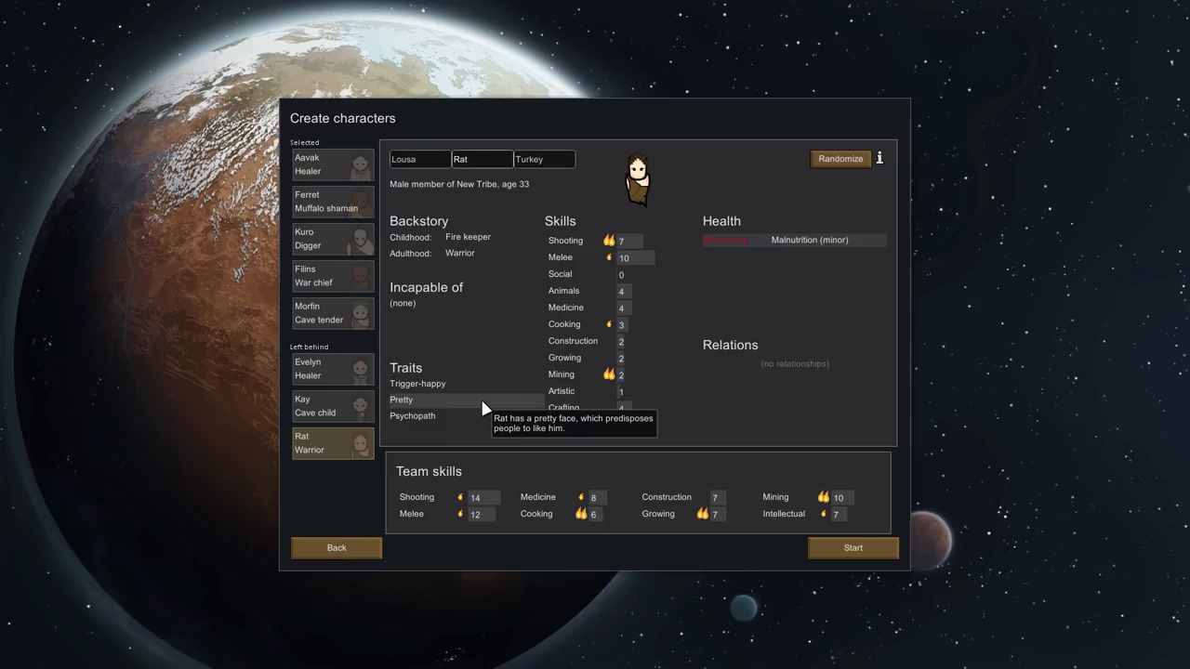
mouse_move(858, 362)
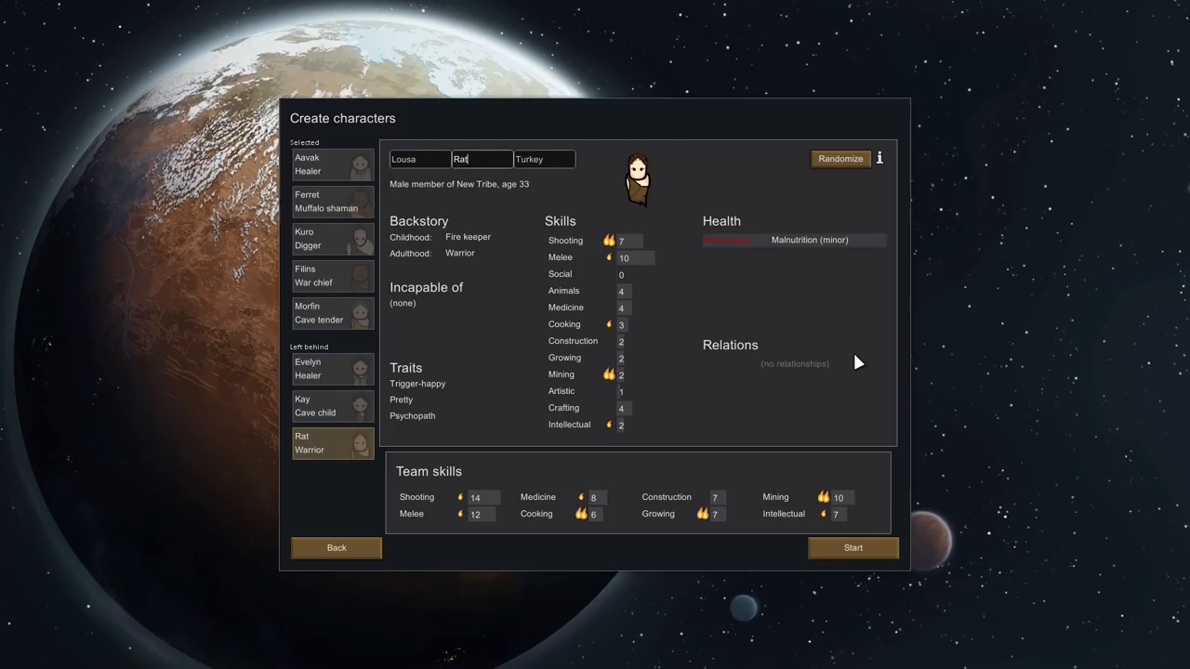
mouse_move(846, 314)
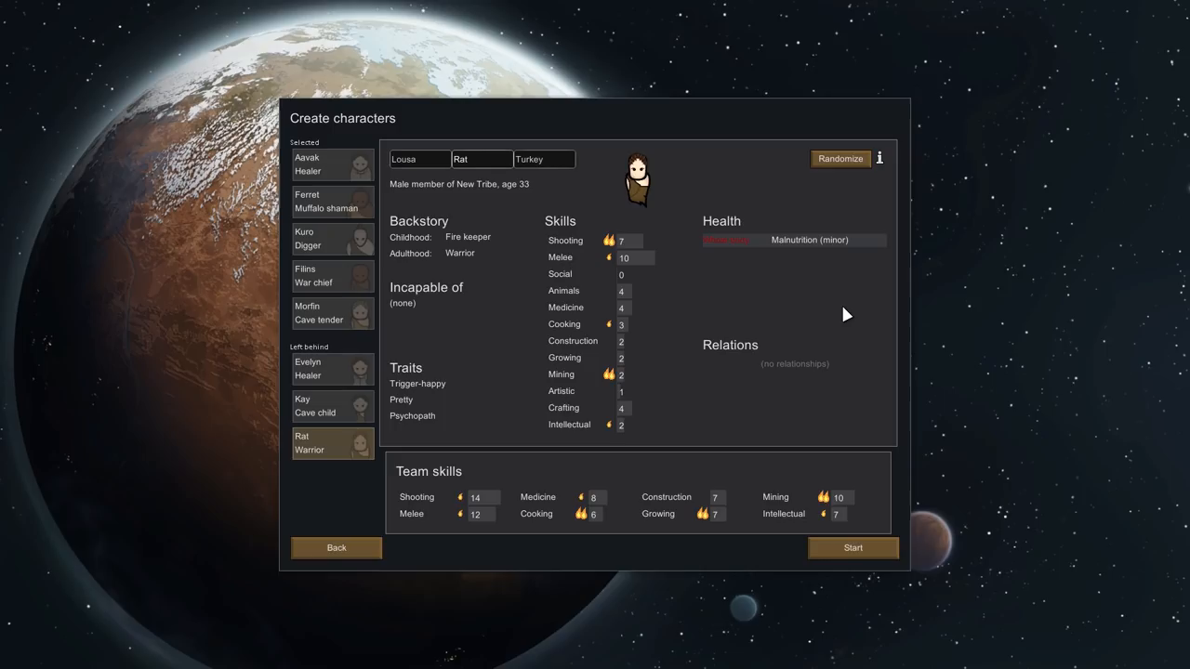
left_click(851, 548)
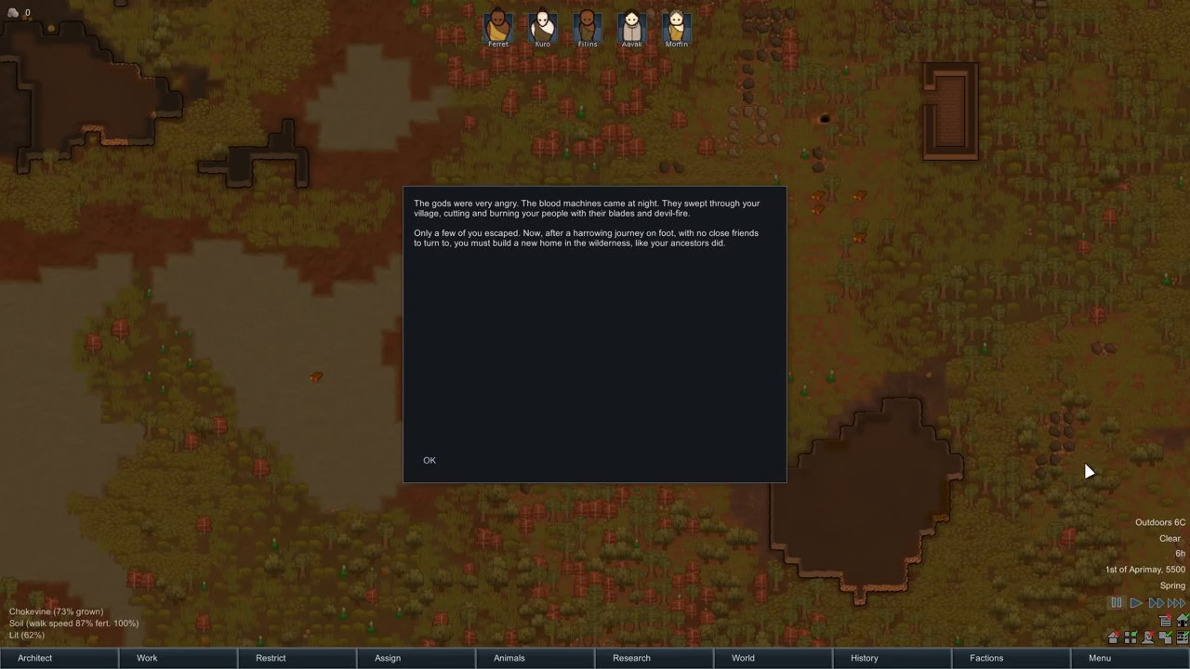
Step: Close the Lost Tribe intro story dialog with OK
left_click(430, 460)
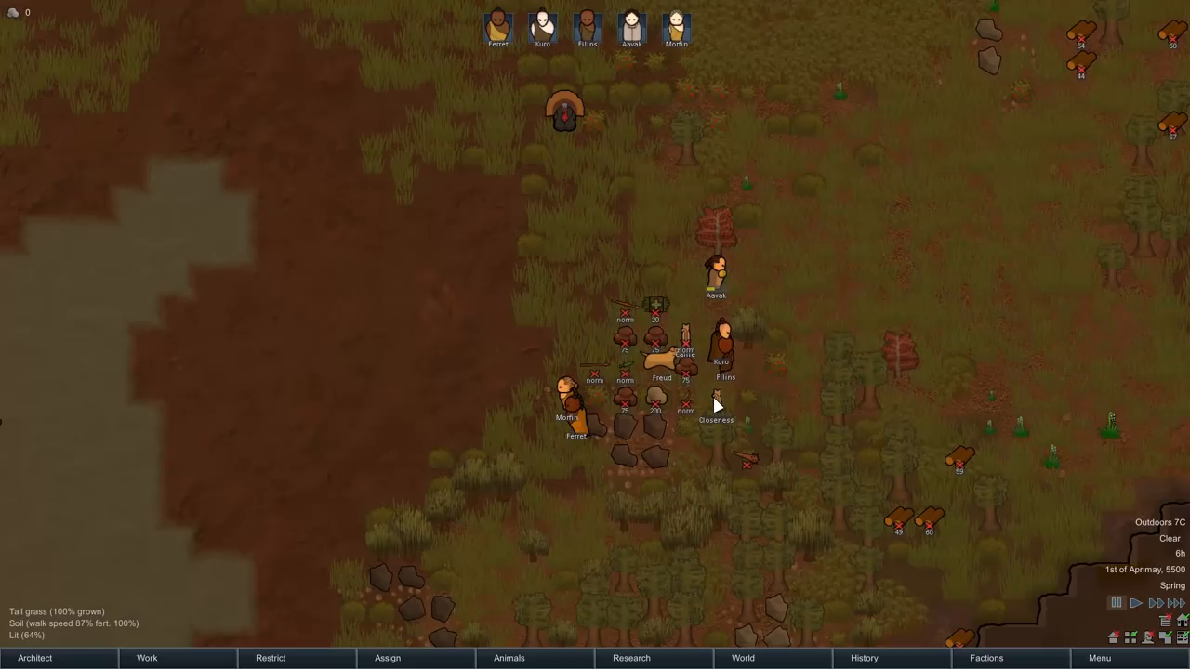
Step: Inspect Callie, the five-year-old female cat, then zoom out over the swamp map
left_click(685, 344)
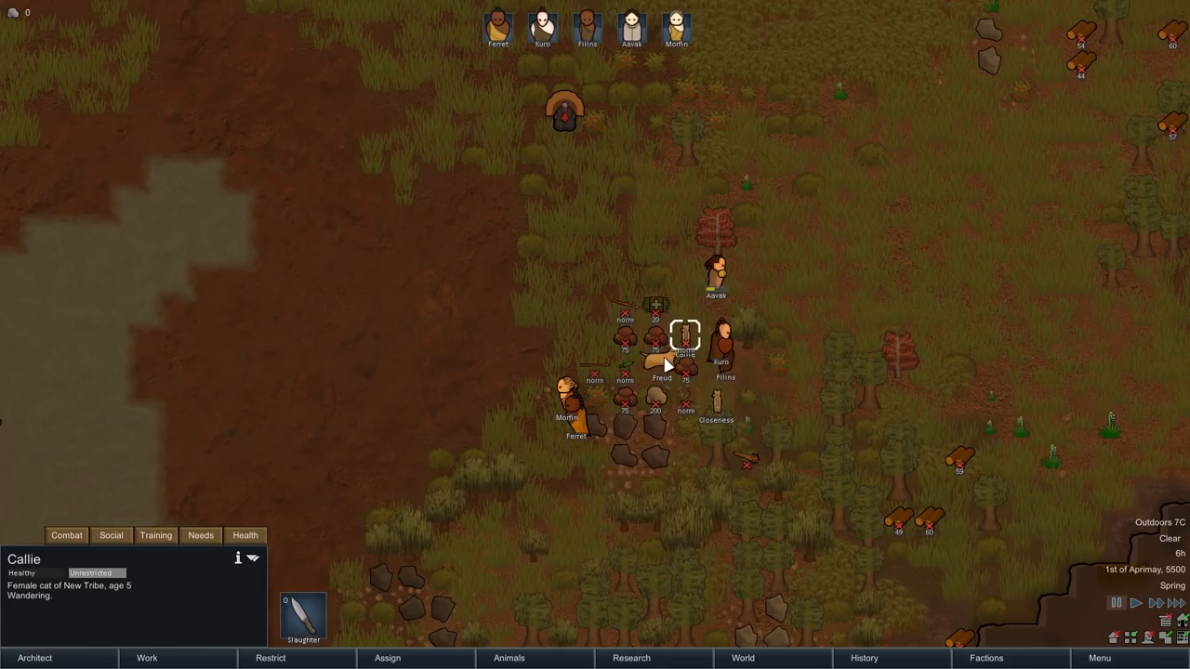
left_click(660, 360)
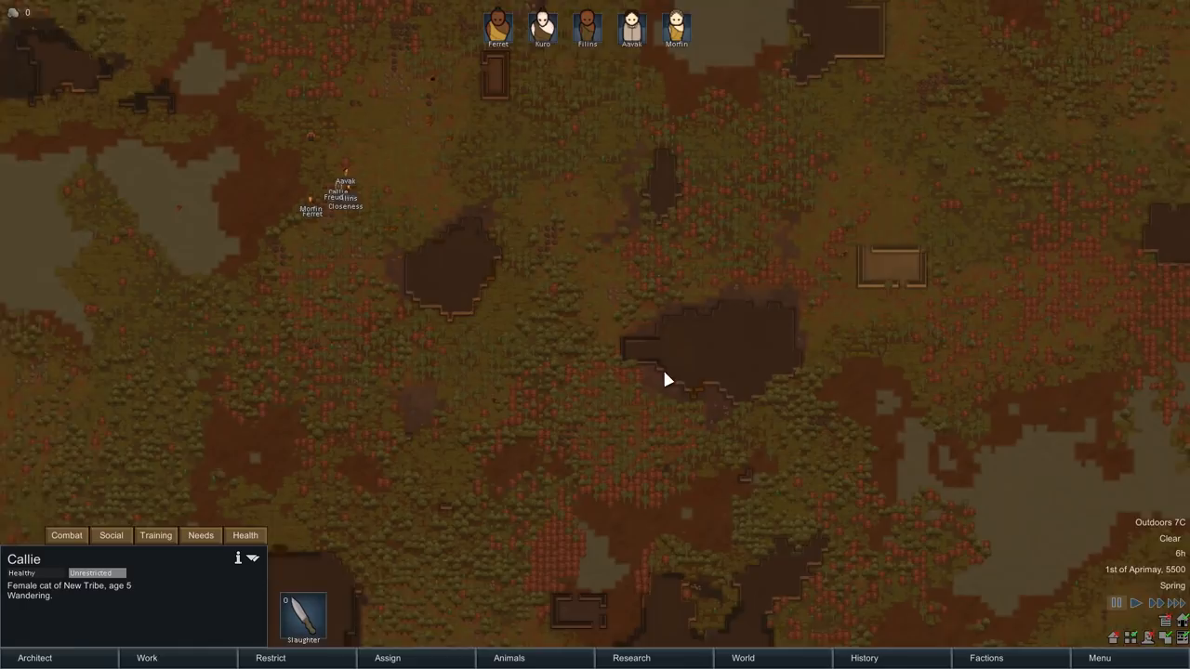
scroll("down", 3)
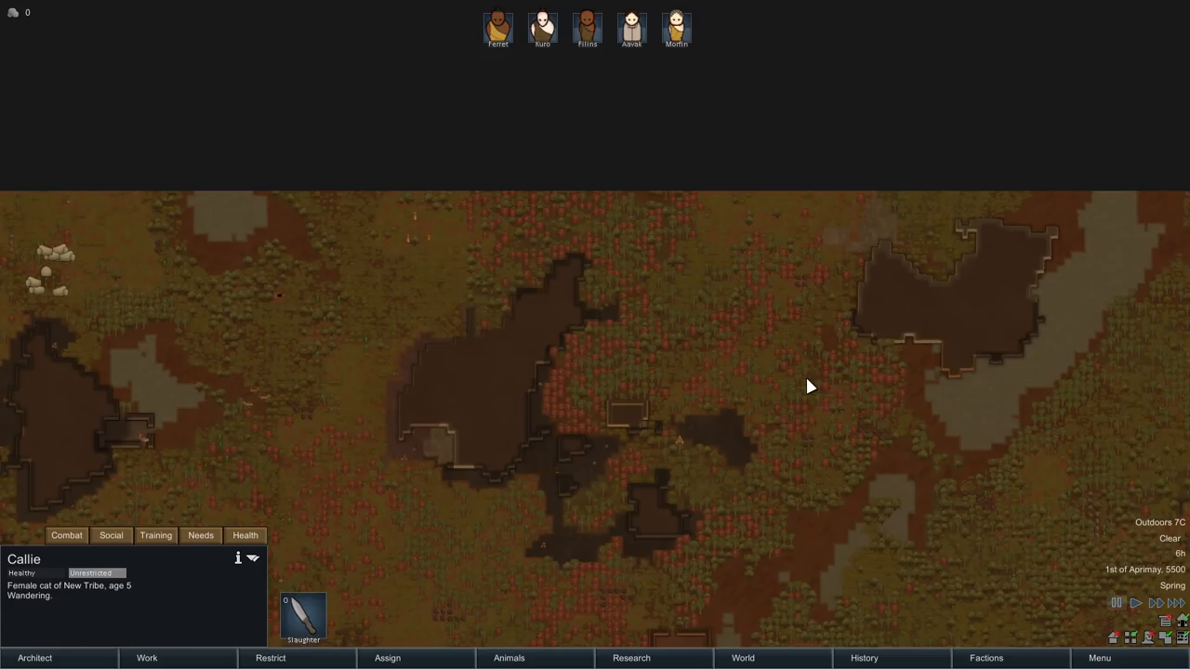